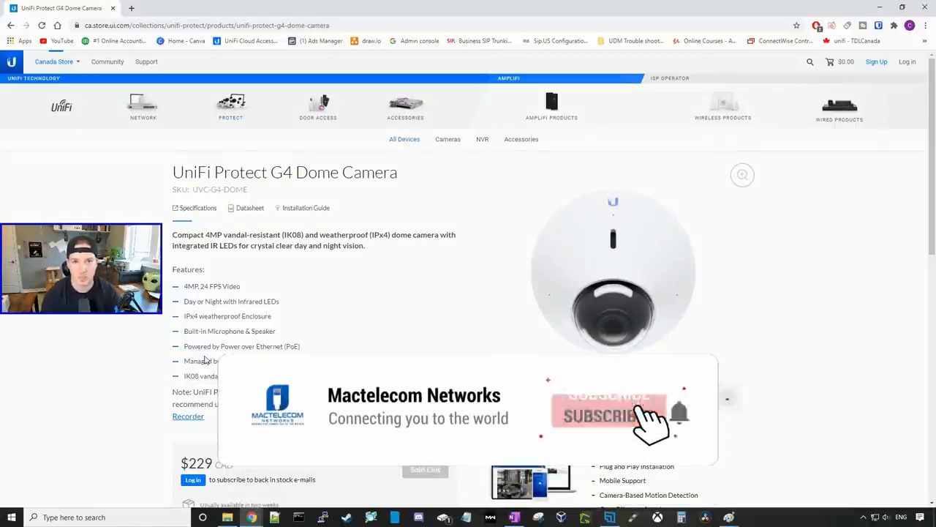
- Read the IPX4 water-resistance and IK08 impact-rating explanations, returning to the G4 Dome product page between them
left_click(608, 416)
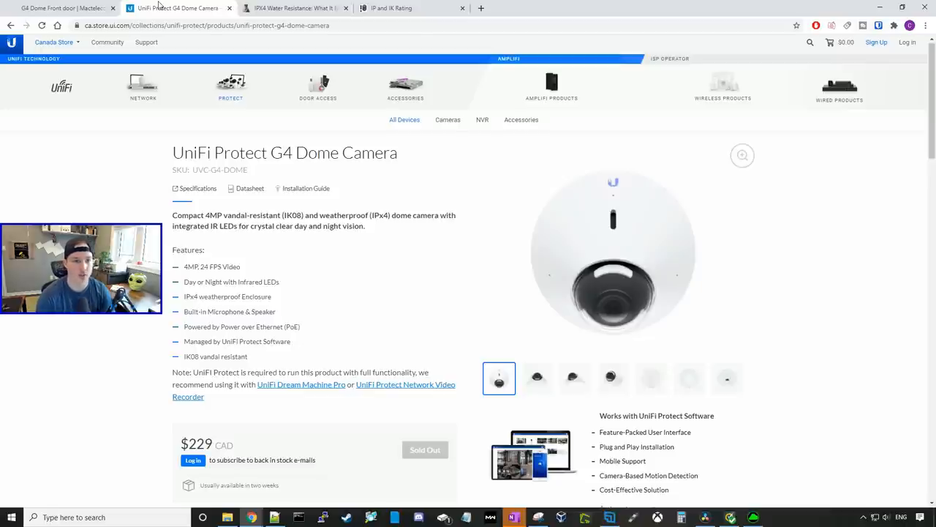
left_click(293, 9)
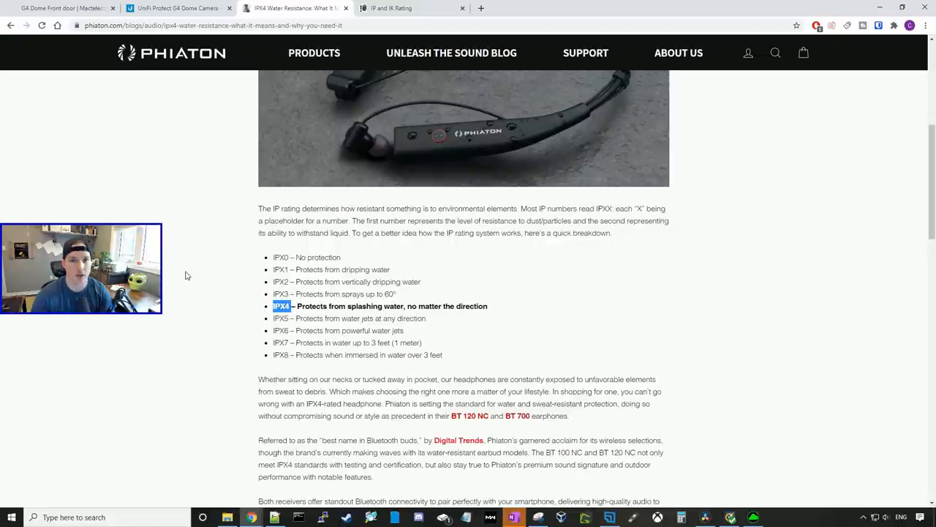
left_click(176, 9)
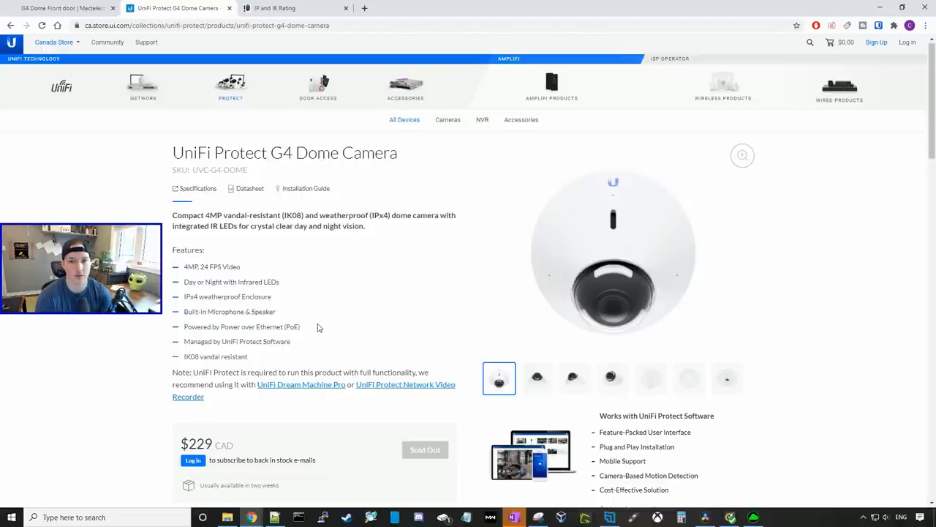
left_click(293, 8)
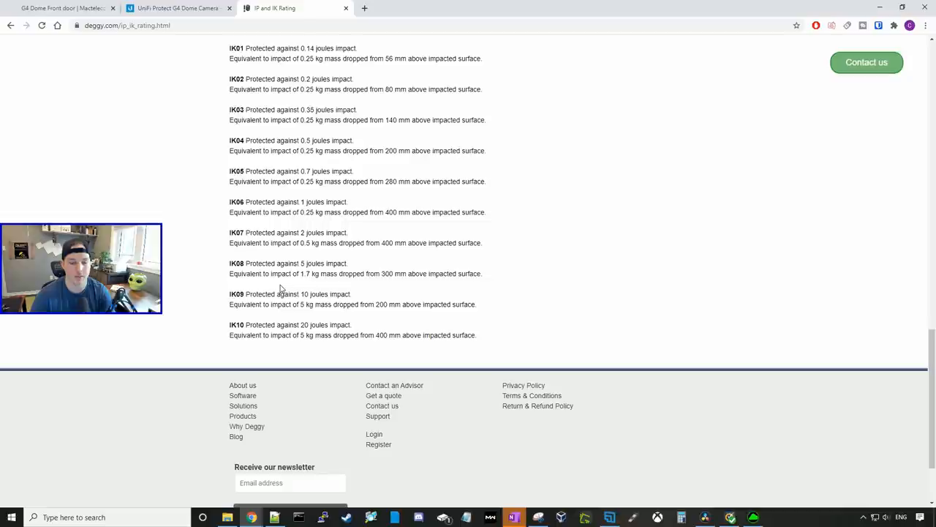
left_click(176, 9)
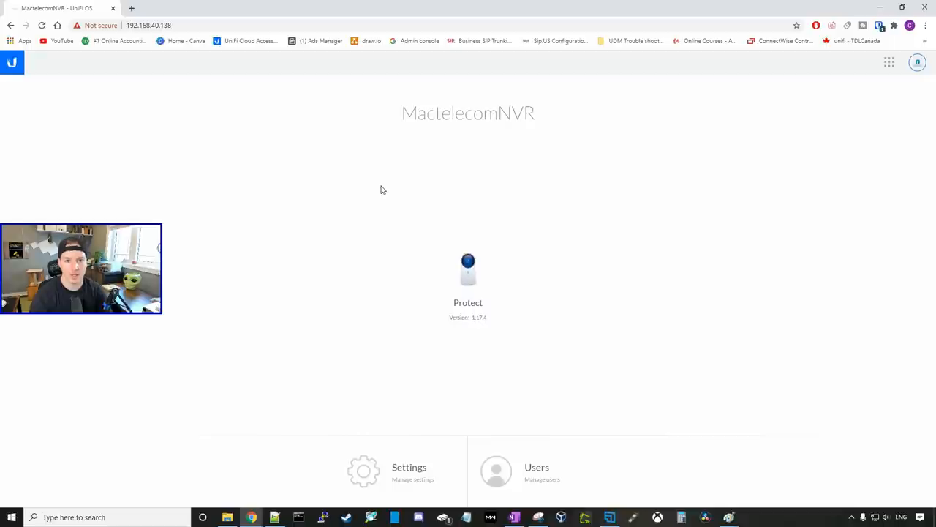
mouse_move(425, 196)
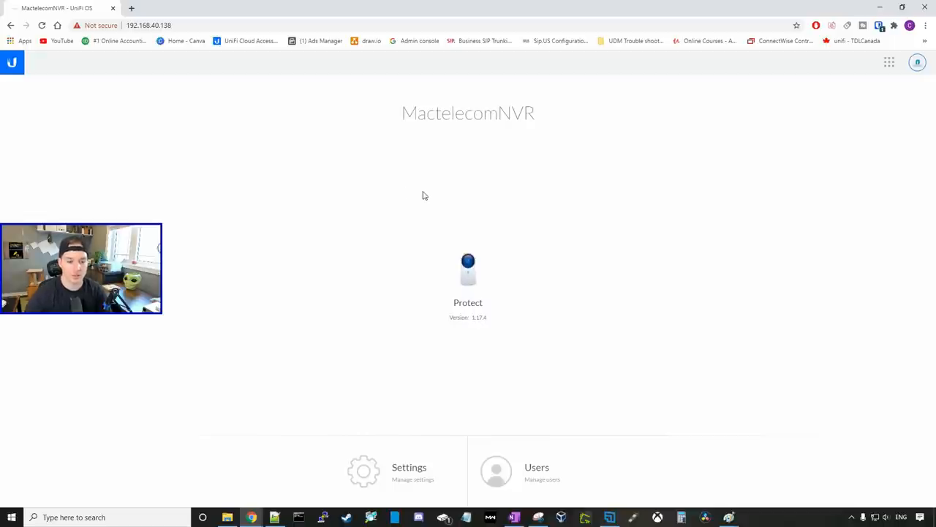
- Name the new camera 'G4 Dome Front door' in Protect and add it to the NVR
left_click(468, 269)
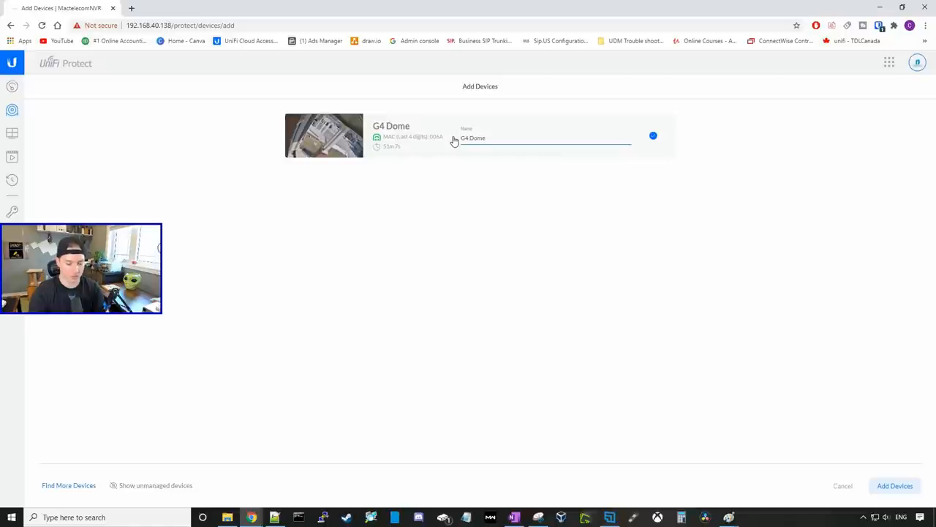
type("F")
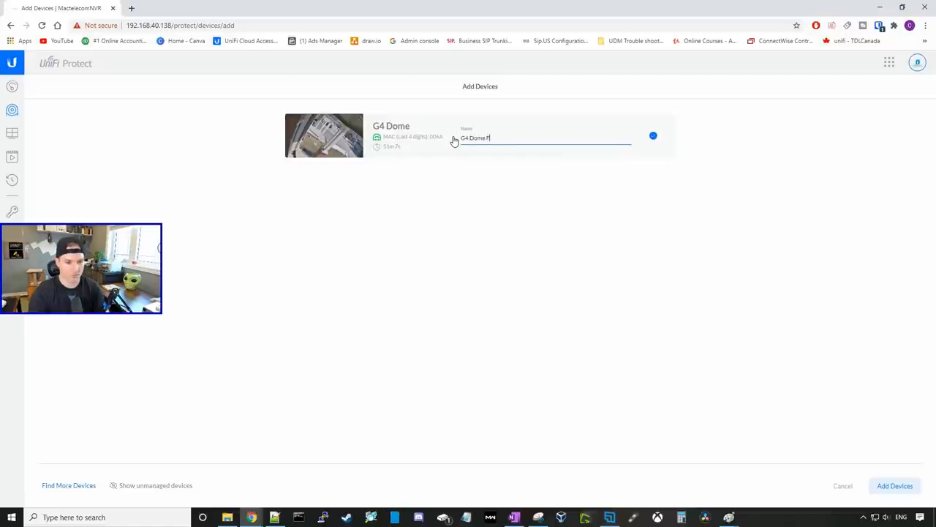
type("ront door")
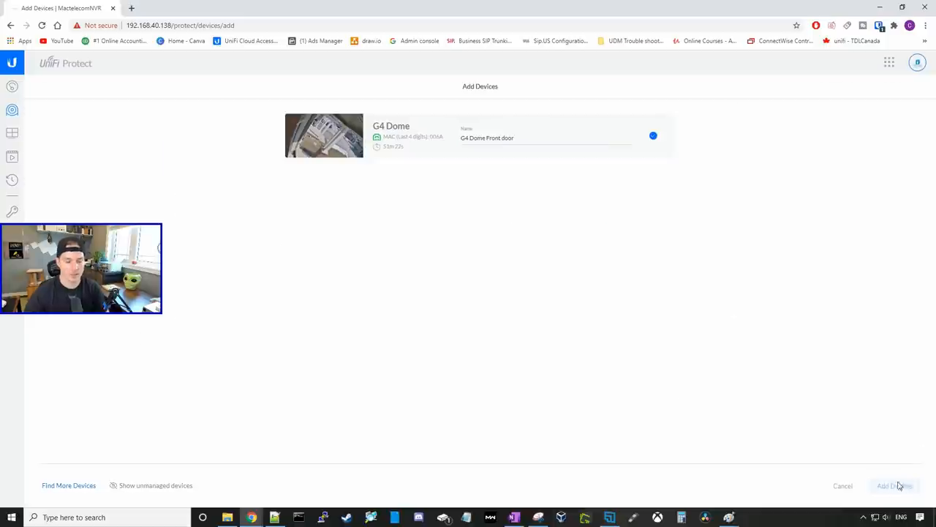
left_click(894, 485)
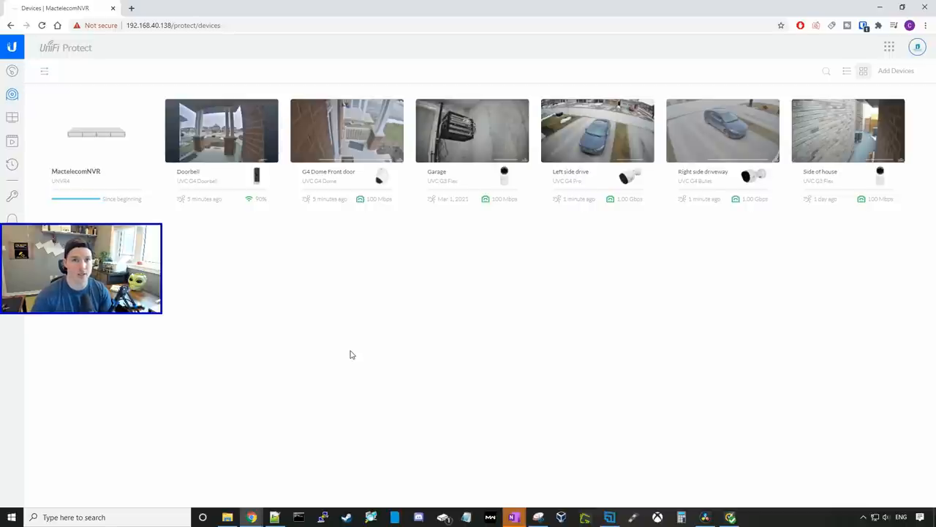
mouse_move(339, 336)
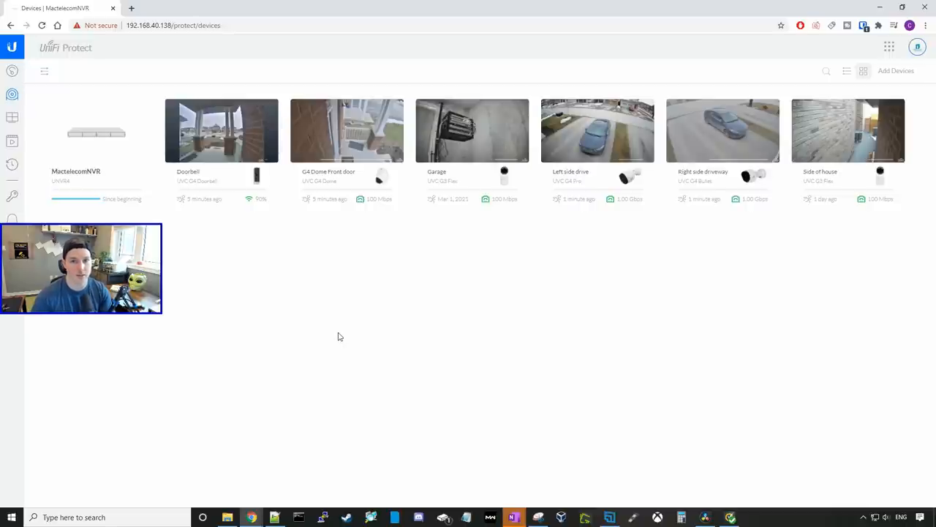
mouse_move(337, 320)
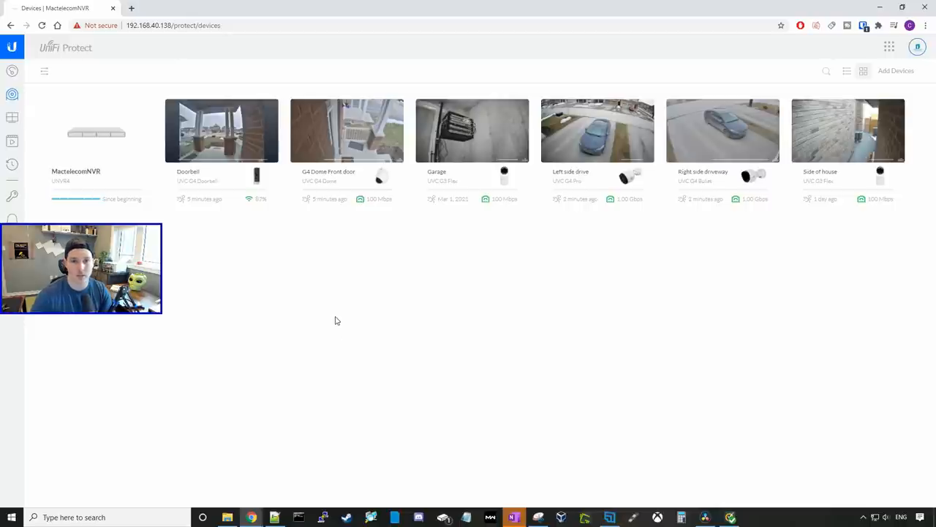
mouse_move(369, 266)
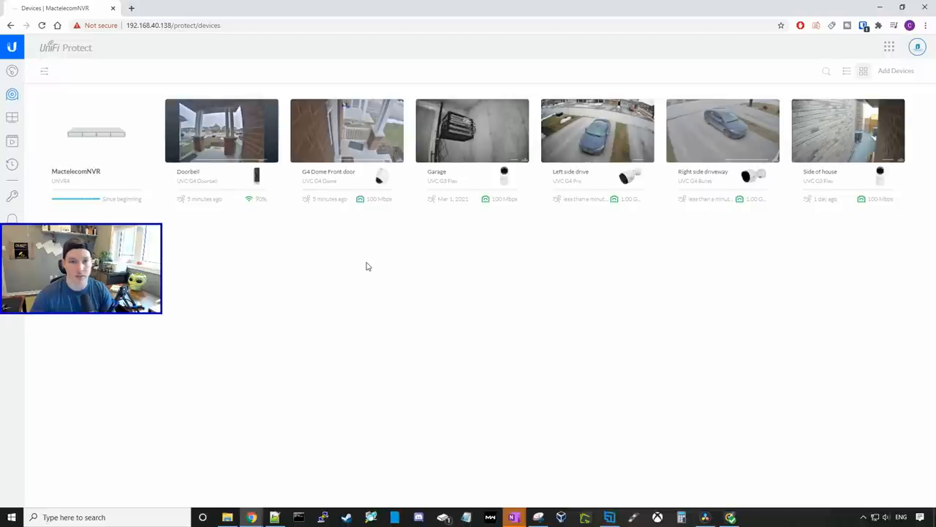
- Select the G4 Dome Front door tile to show its side panel and live player
left_click(346, 130)
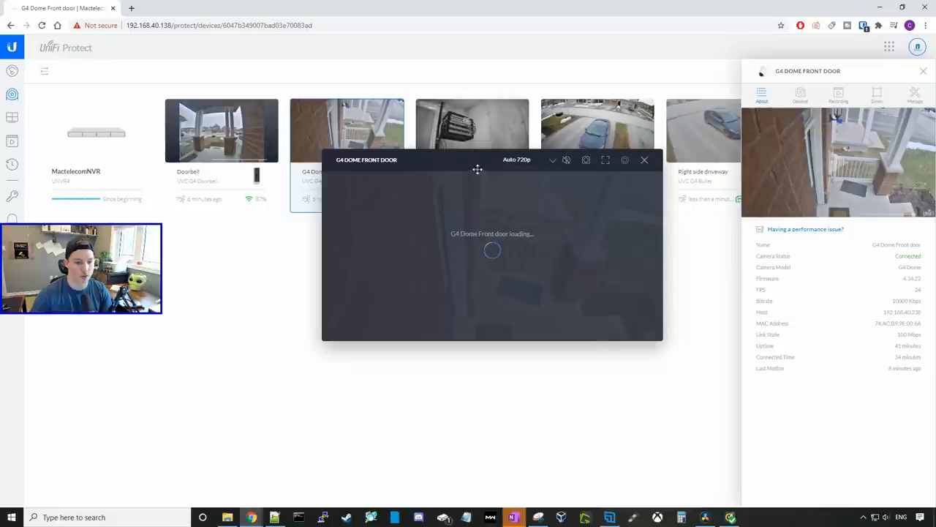
- View the live porch feed full screen and switch away from the Auto 720p stream quality
left_click(606, 159)
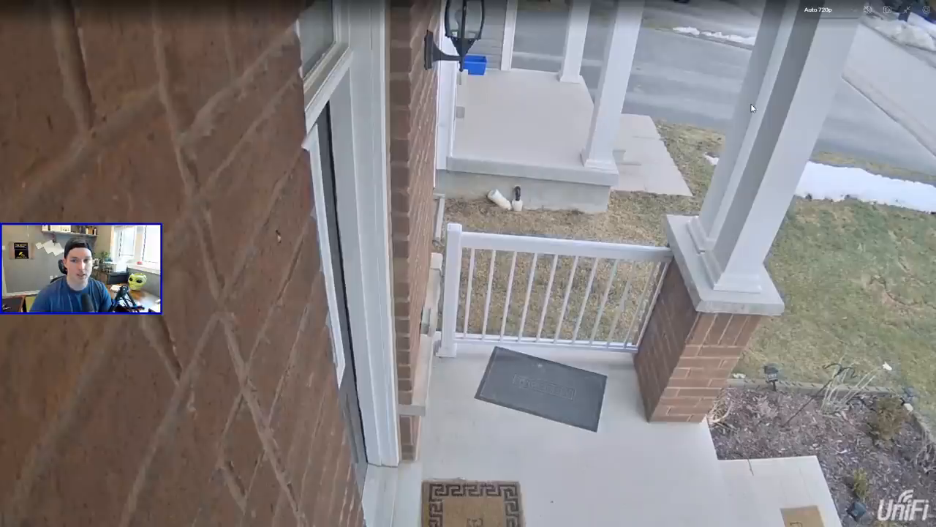
left_click(817, 9)
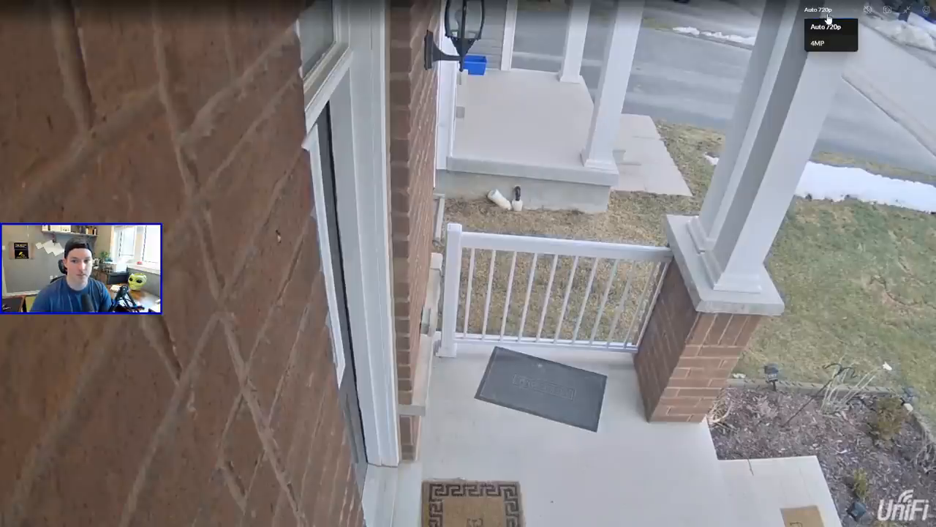
left_click(813, 42)
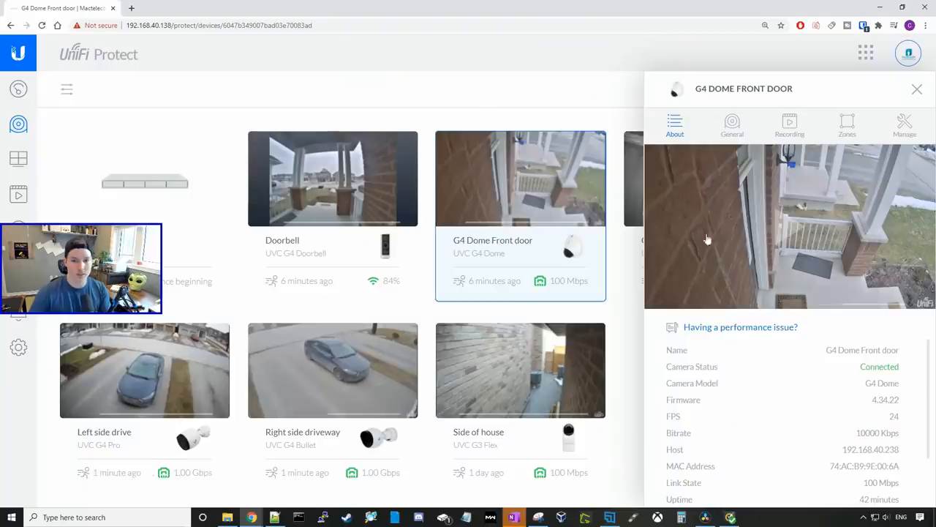
mouse_move(689, 363)
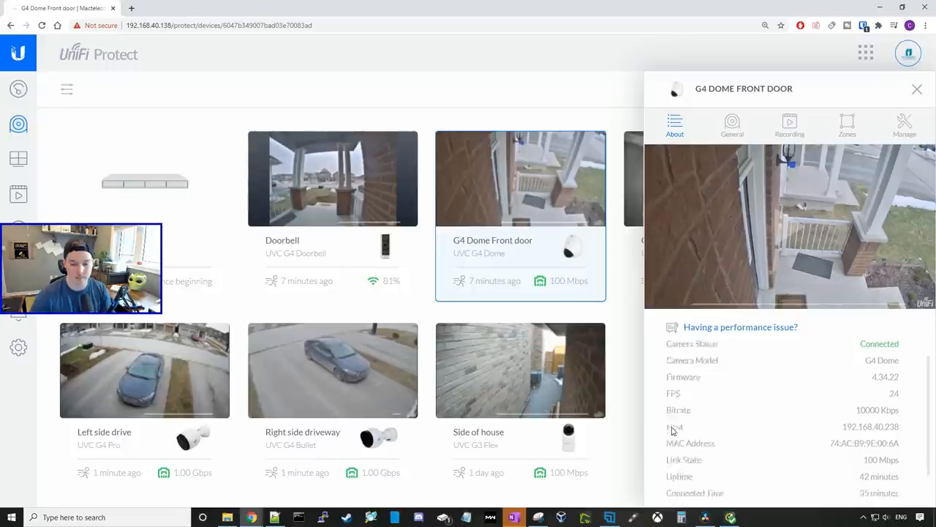
scroll("down", 3)
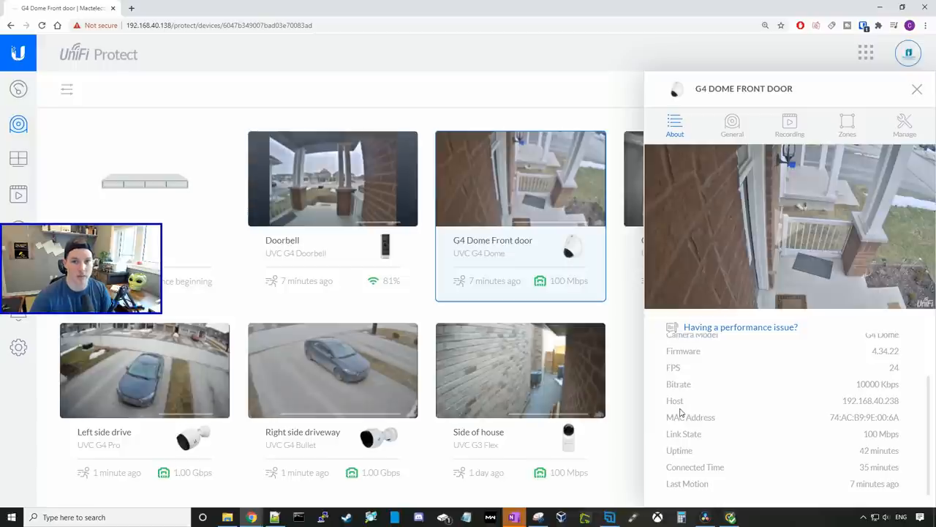
mouse_move(685, 417)
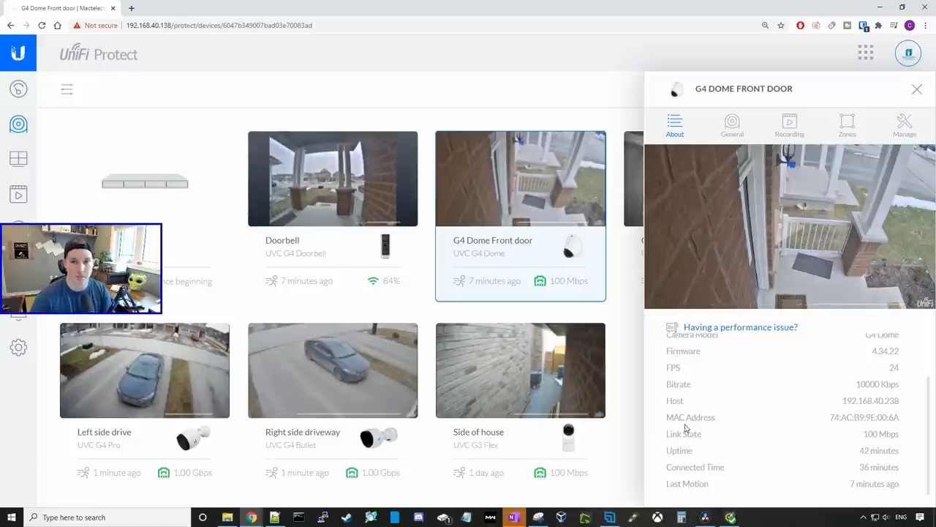
mouse_move(696, 454)
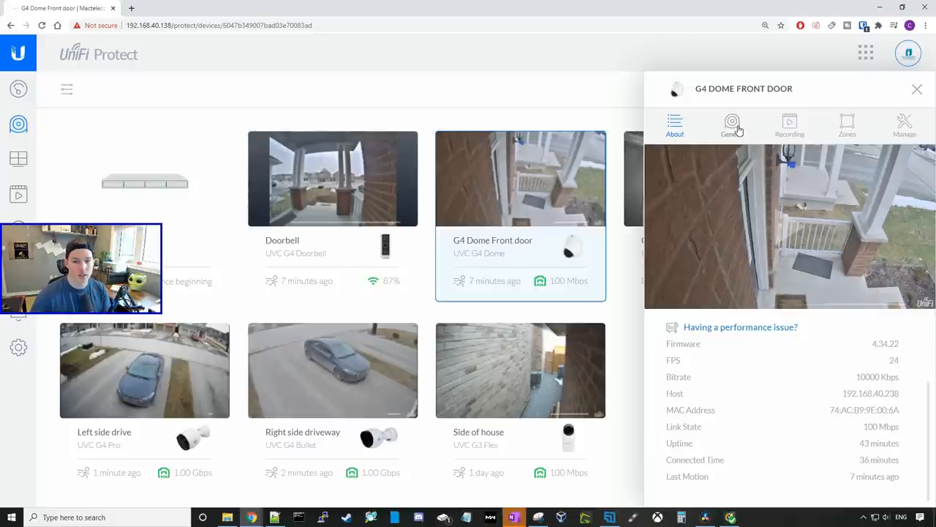
- Turn off the Logo overlay in the camera's General settings and apply the change
left_click(731, 124)
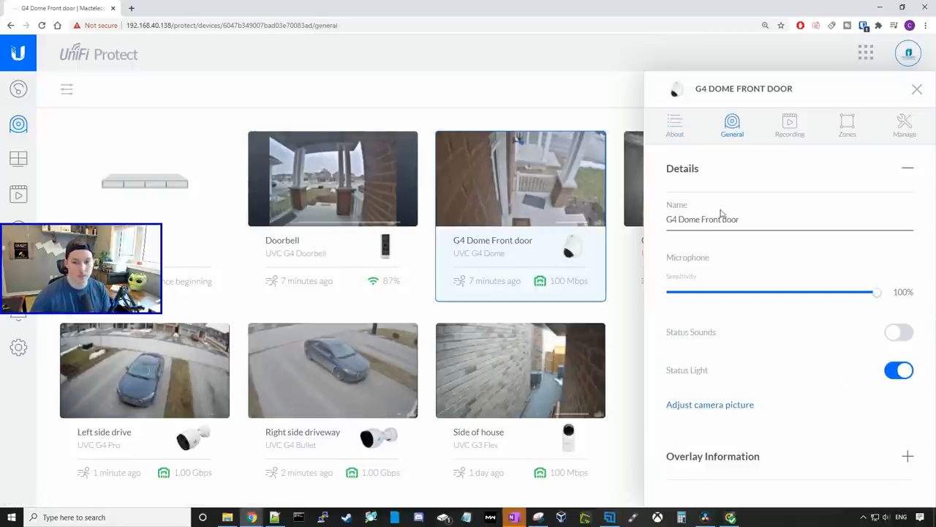
triple_click(703, 220)
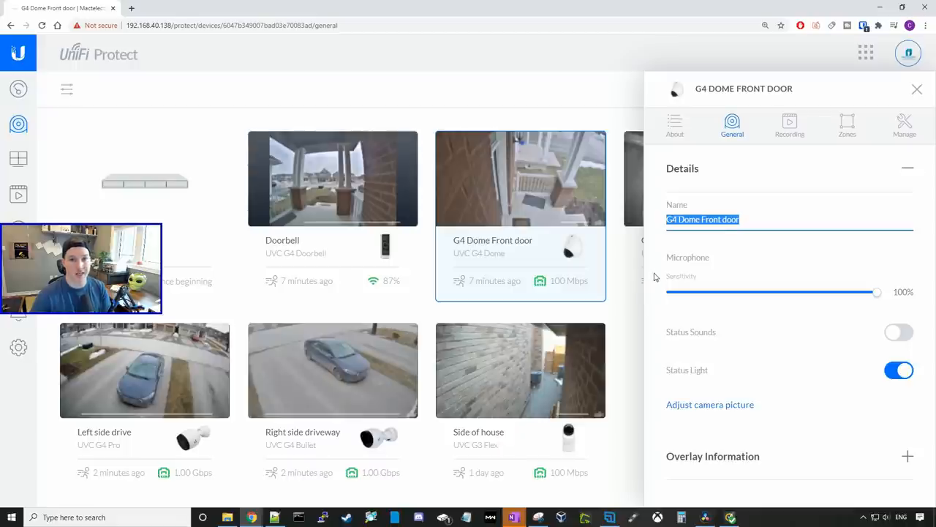
mouse_move(717, 281)
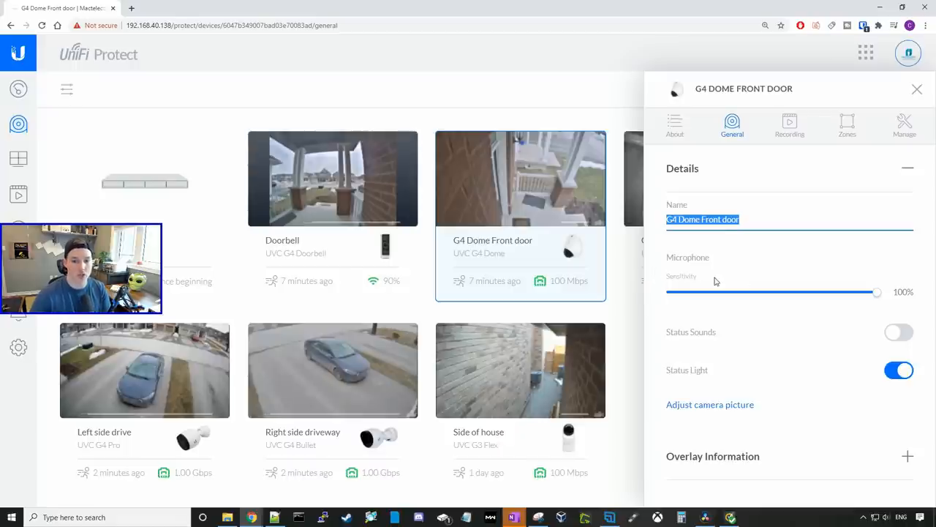
mouse_move(743, 283)
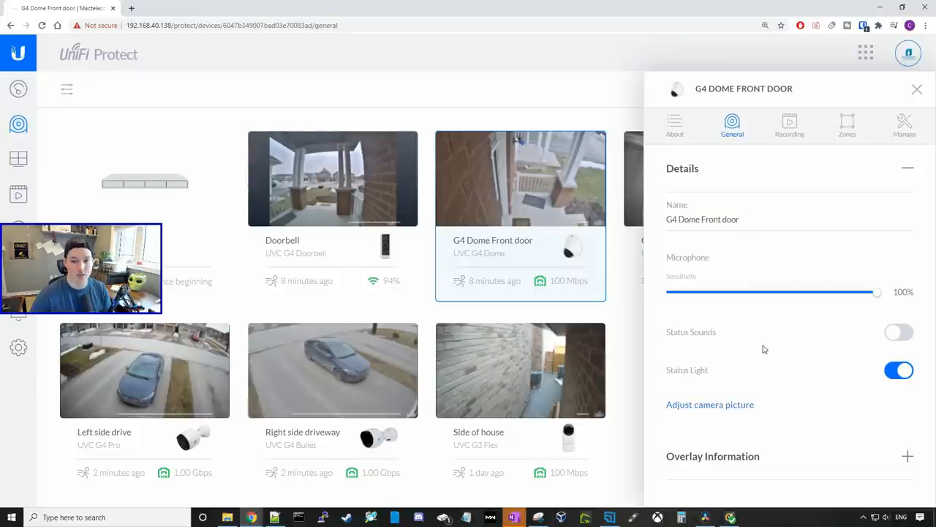
mouse_move(714, 375)
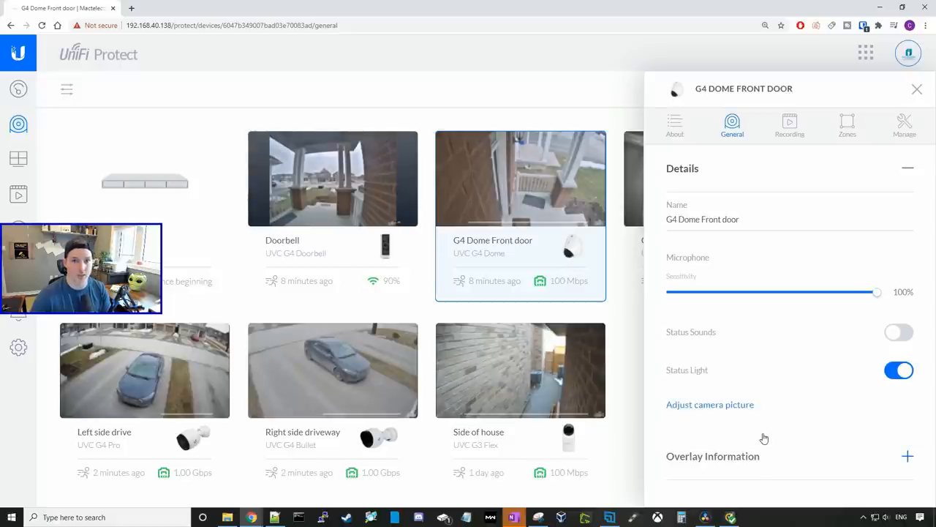
mouse_move(907, 457)
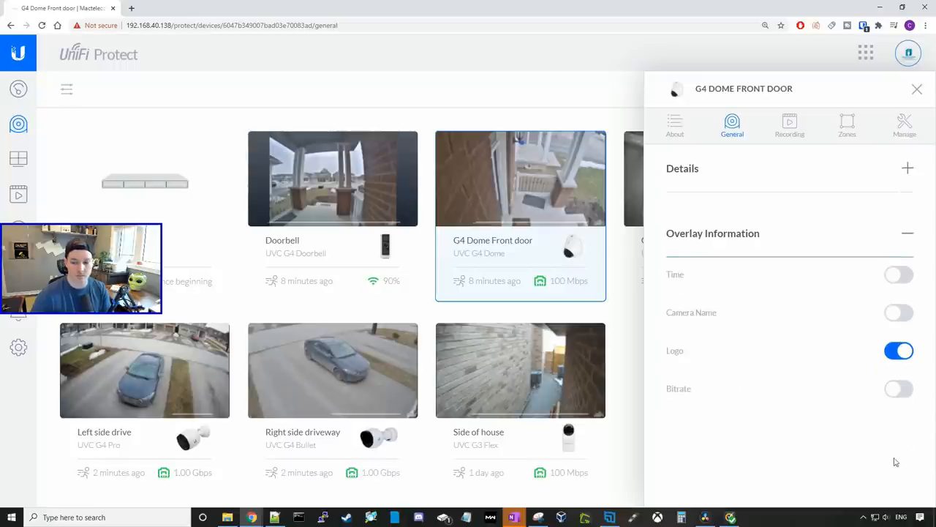
mouse_move(780, 370)
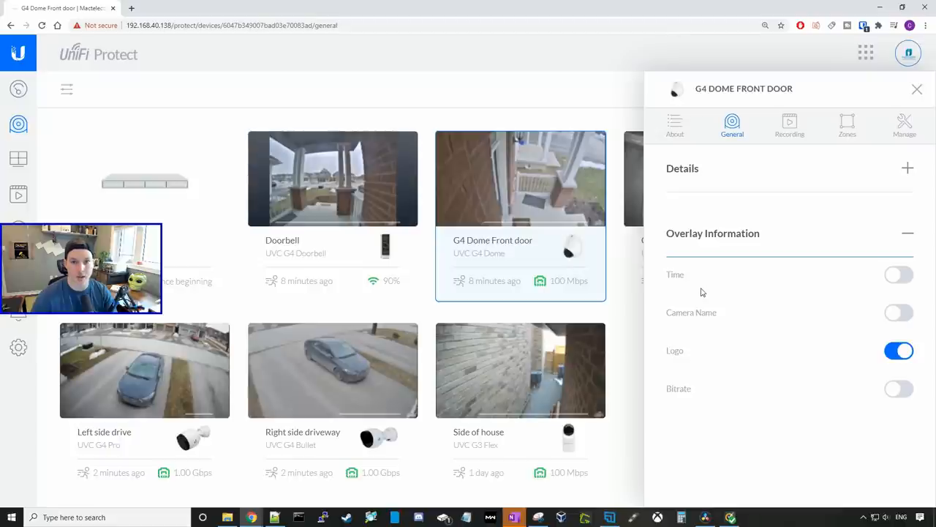
mouse_move(682, 357)
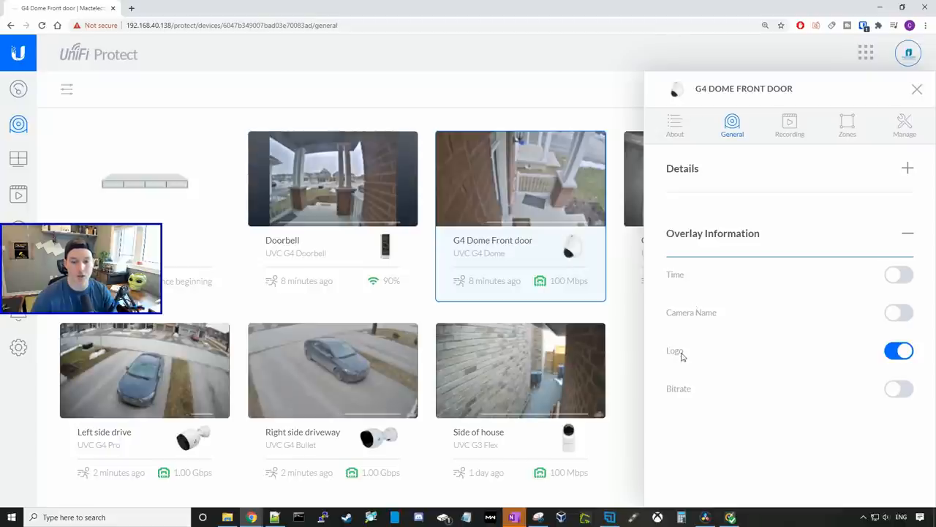
left_click(899, 351)
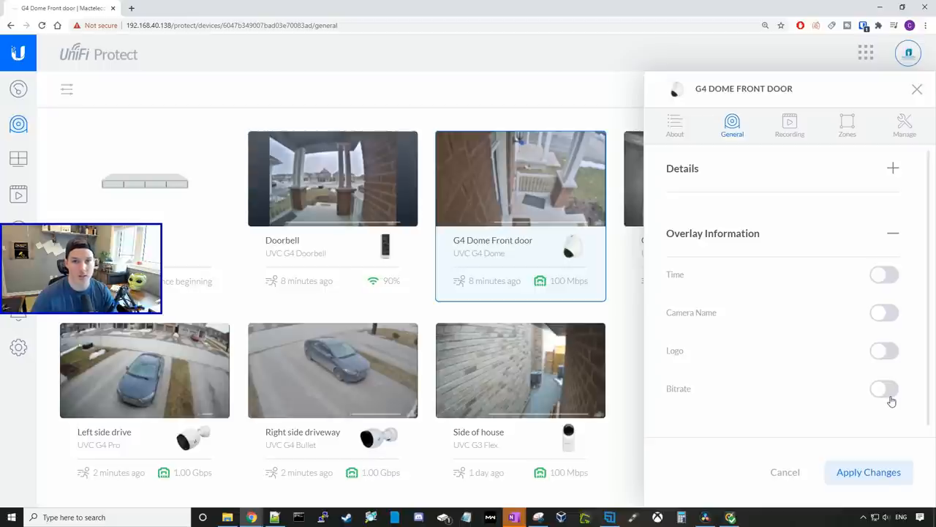
left_click(790, 124)
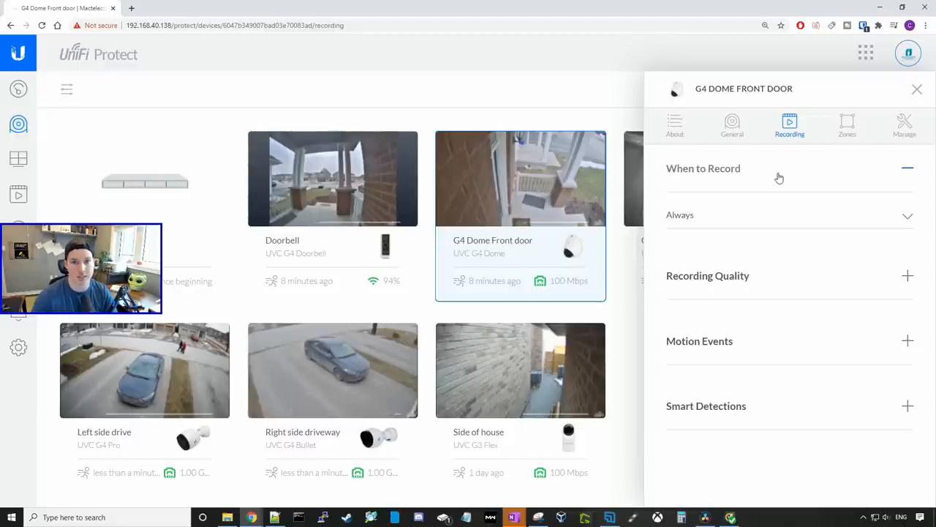
- List the When to Record choices: Always, Never, Motion Events, Smart Detections
left_click(790, 214)
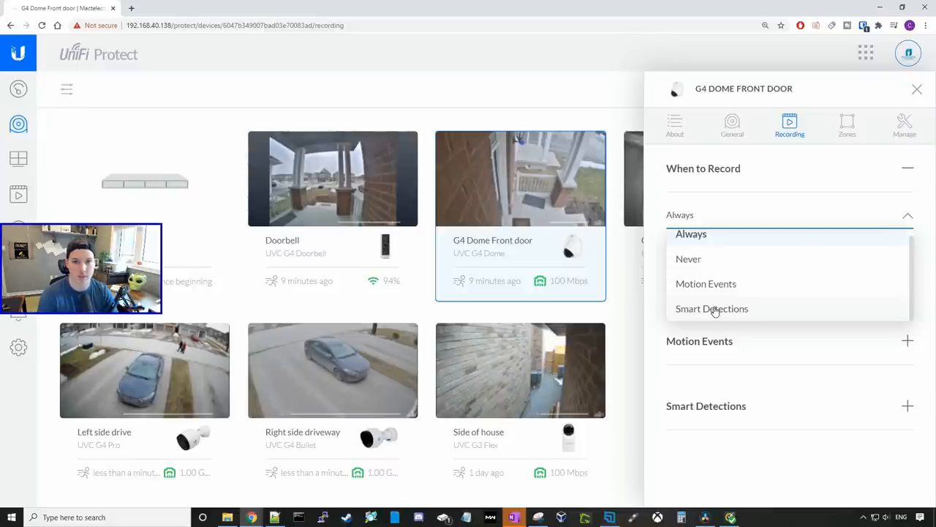
- Leave When to Record on Always and expand the Recording Quality section
left_click(691, 235)
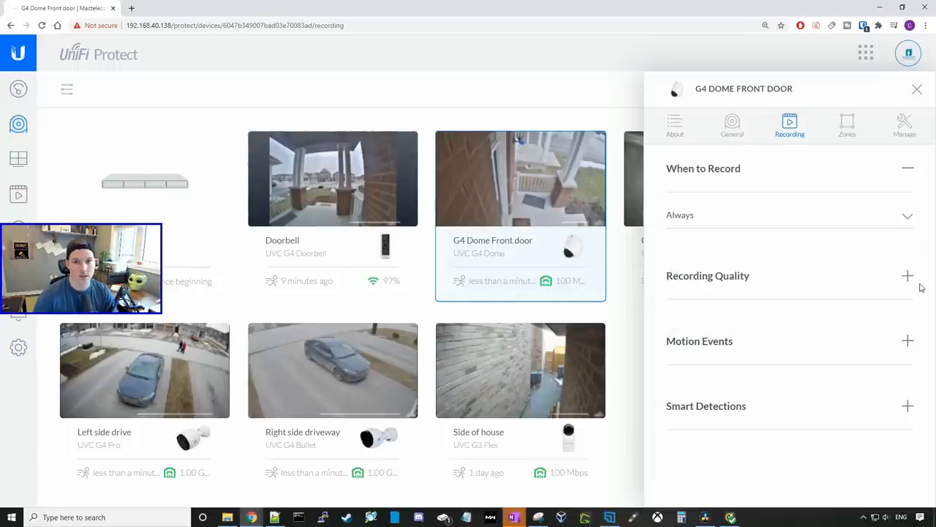
left_click(907, 275)
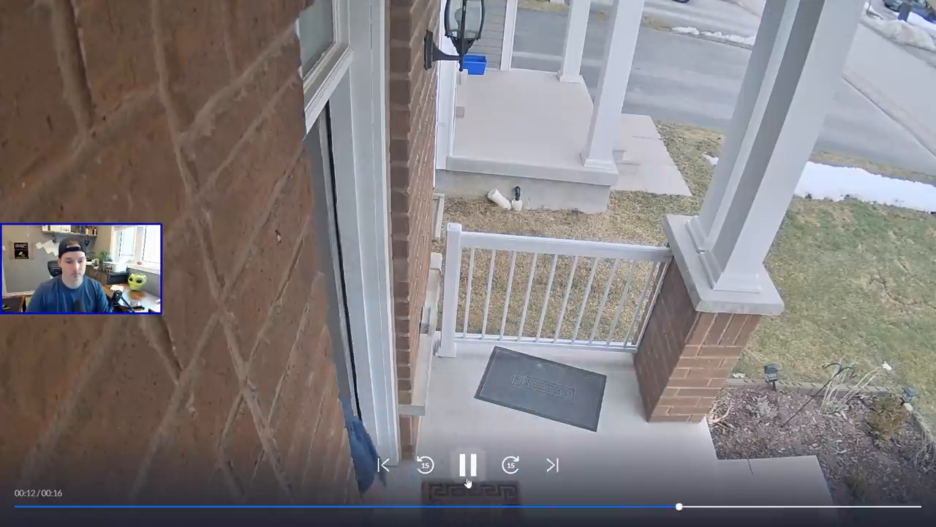
- Enable High Frame Rate Mode under the camera's Recording Quality
left_click(468, 466)
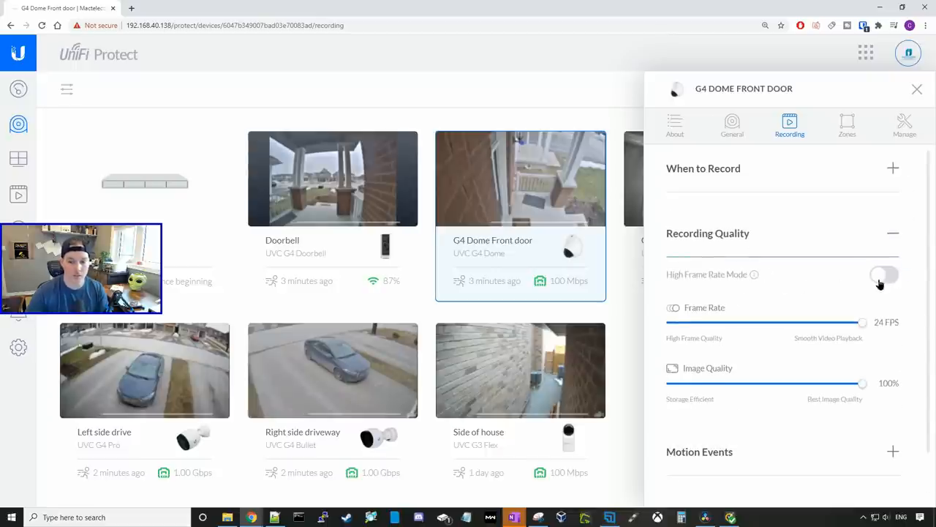
left_click(883, 275)
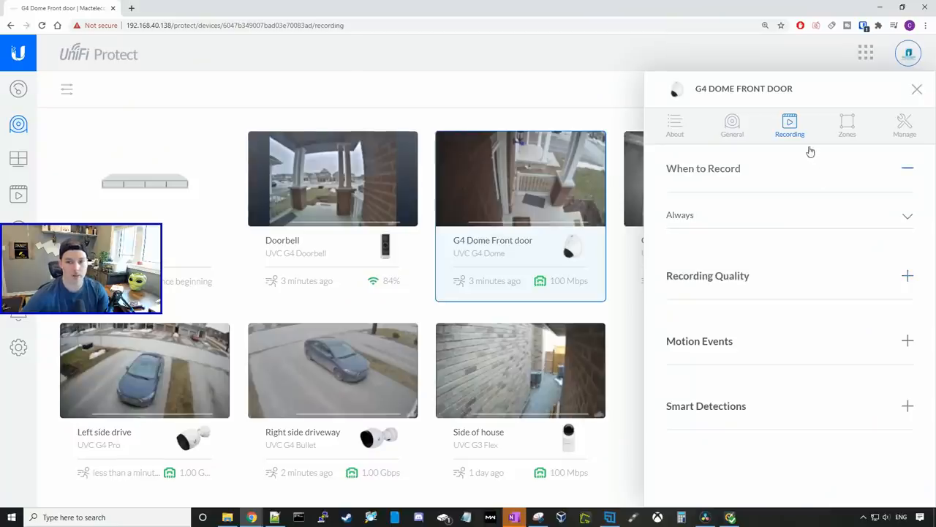
mouse_move(907, 275)
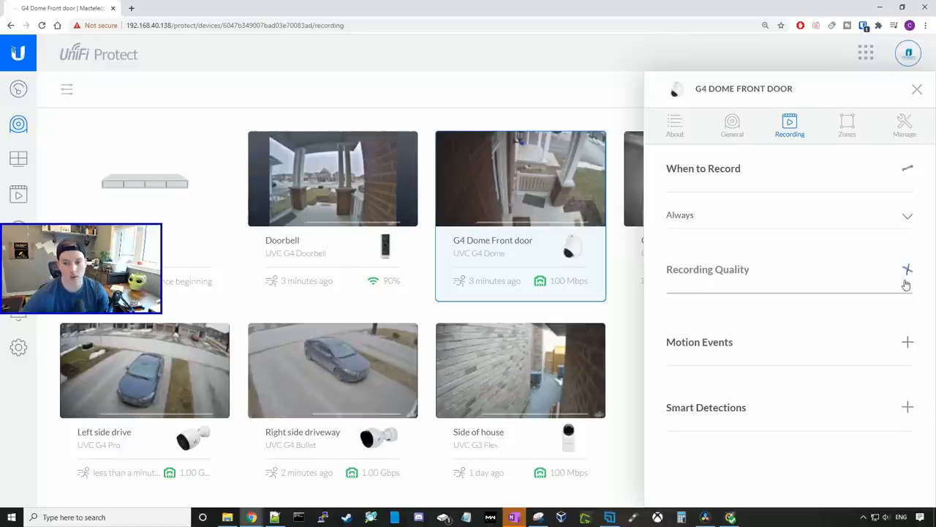
- Expand Recording Quality to confirm 48 FPS high frame rate with 100% image quality
left_click(907, 269)
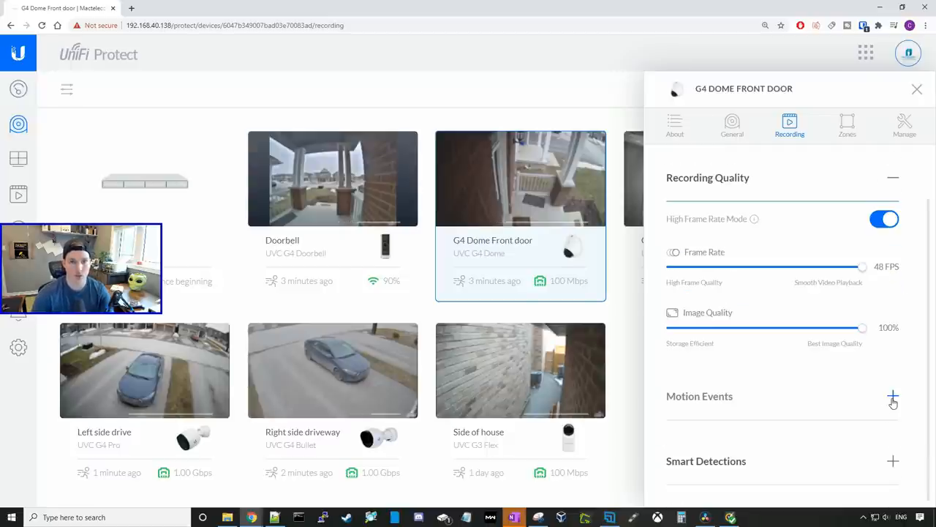
- Expand Motion Events and leave the Motion Algorithm set to Enhanced
left_click(893, 395)
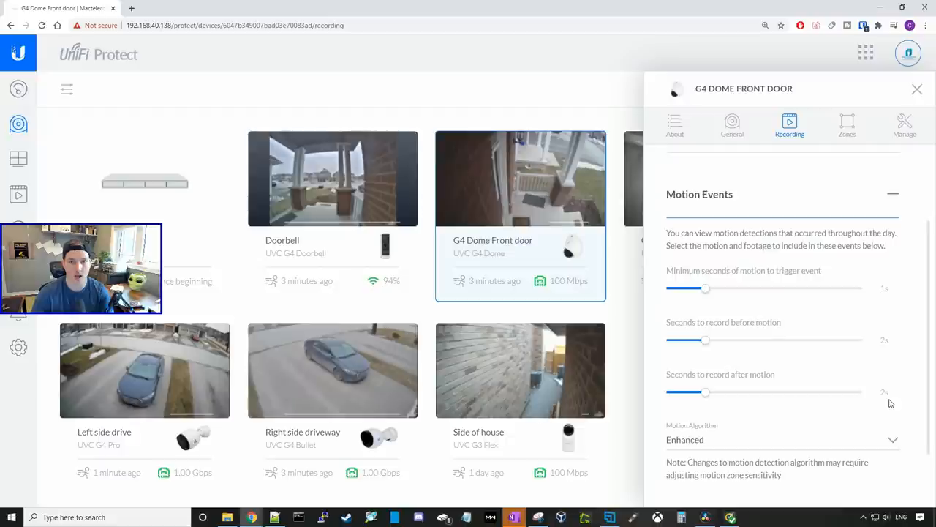
scroll("down", 3)
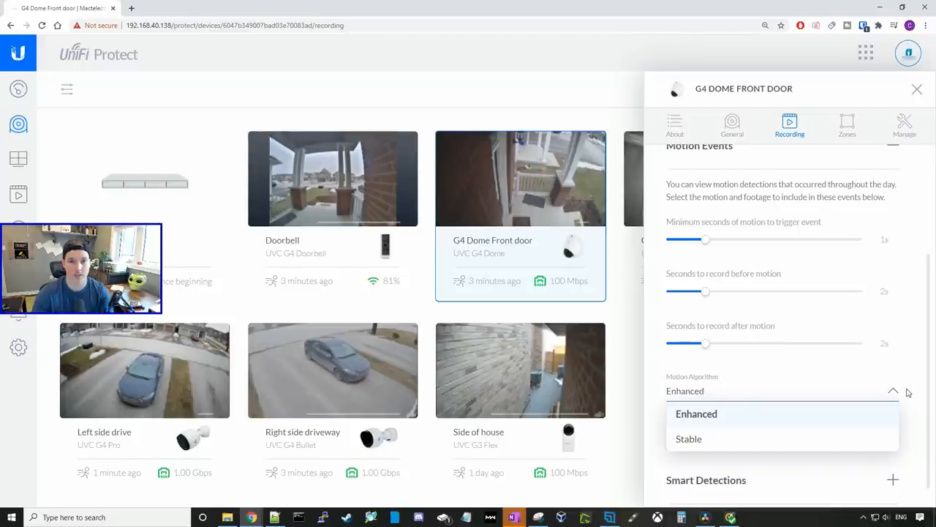
left_click(696, 413)
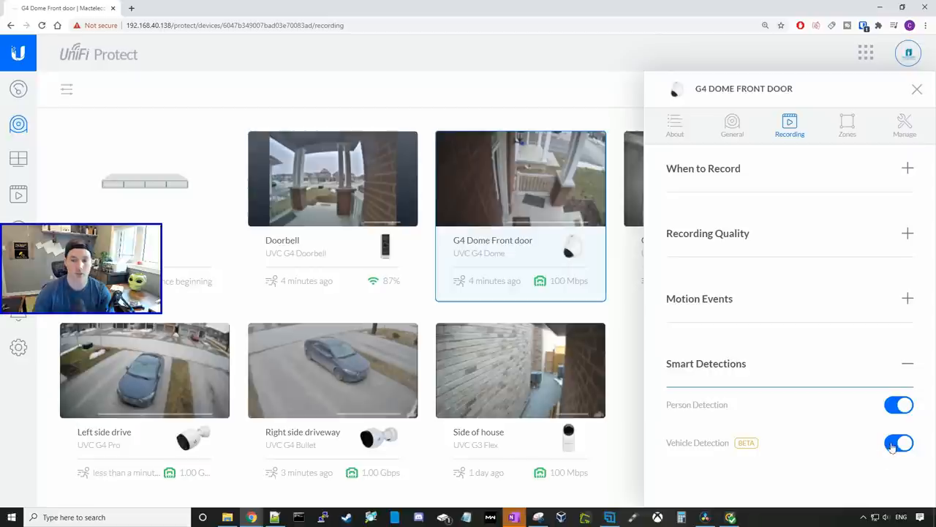
mouse_move(894, 436)
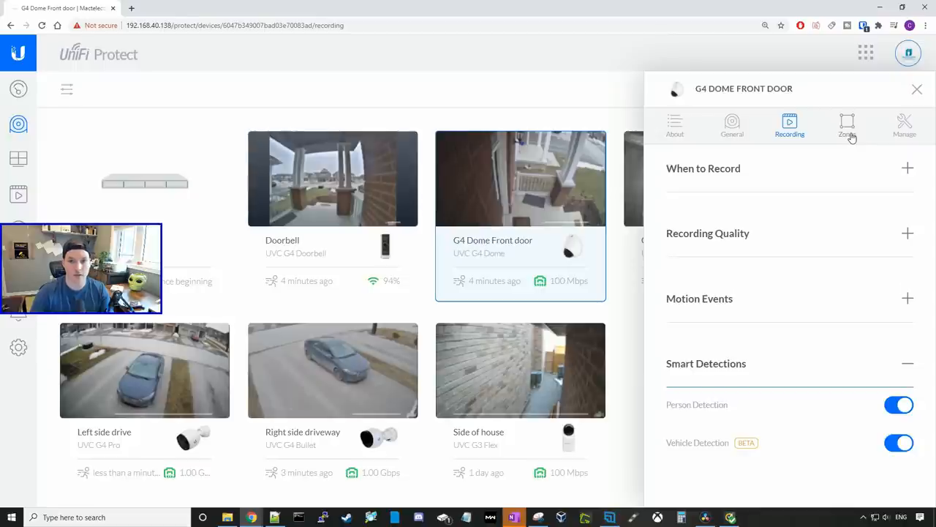
- Save a front door motion zone reshaped to exclude the brick wall on the left
left_click(847, 124)
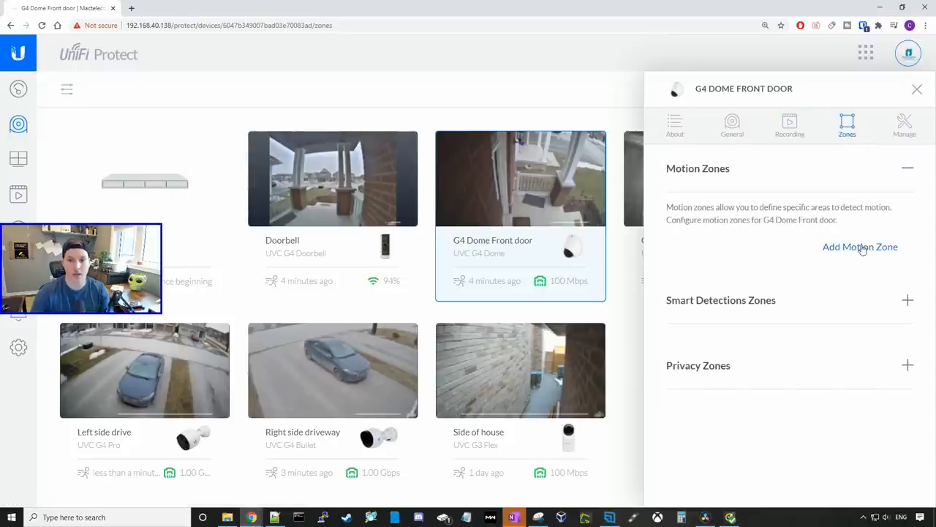
left_click(860, 246)
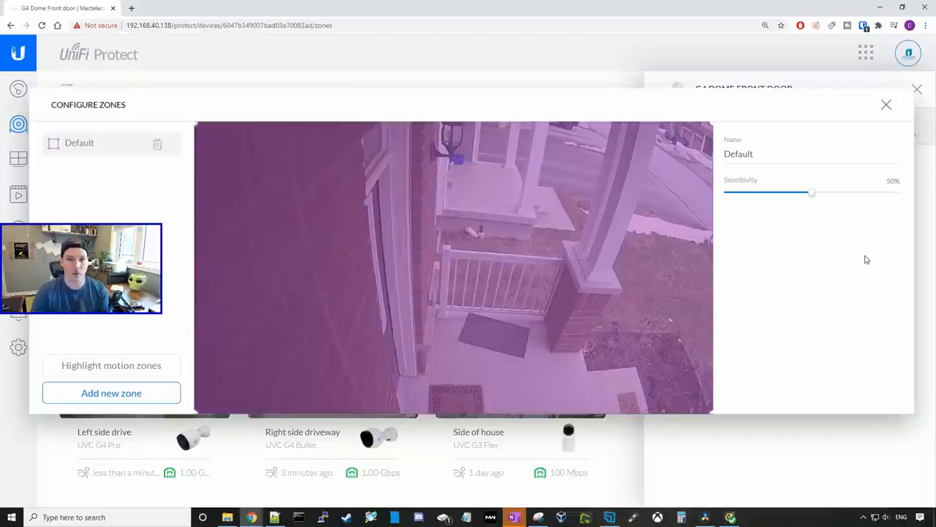
mouse_move(330, 187)
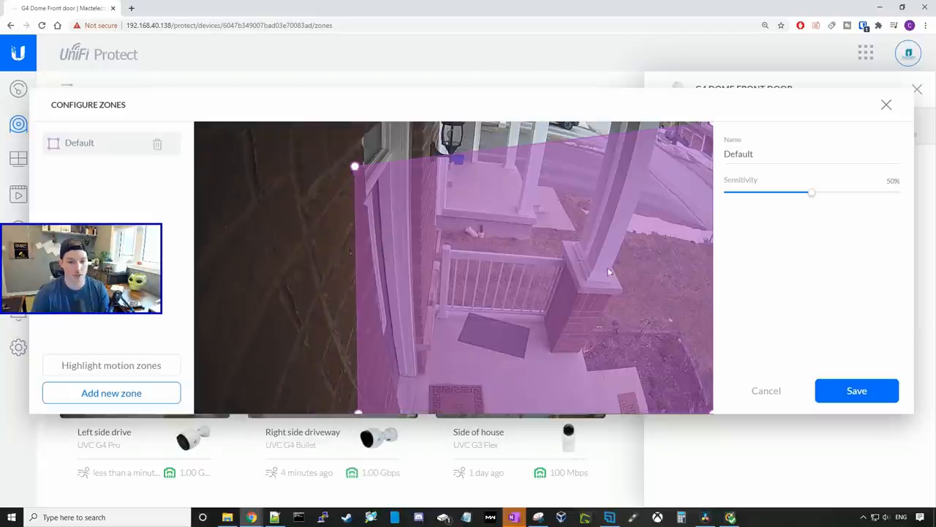
mouse_move(524, 340)
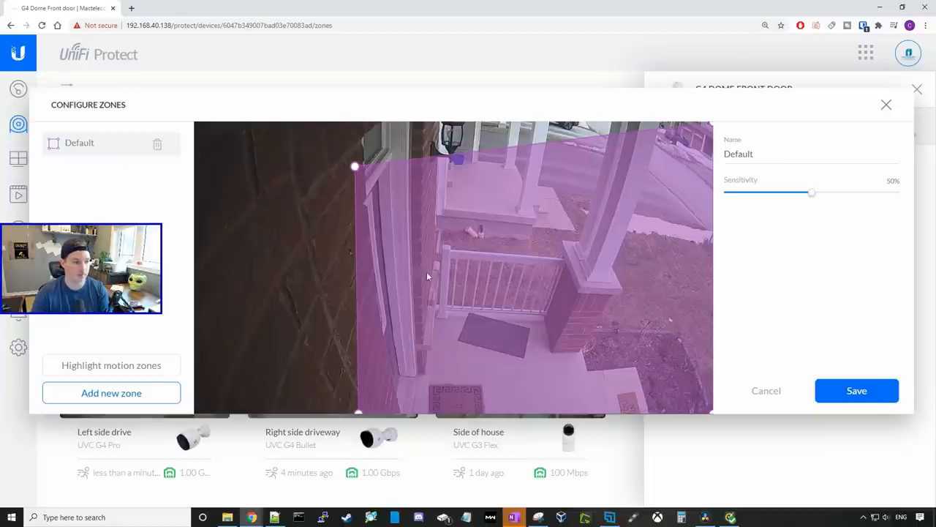
left_click(857, 389)
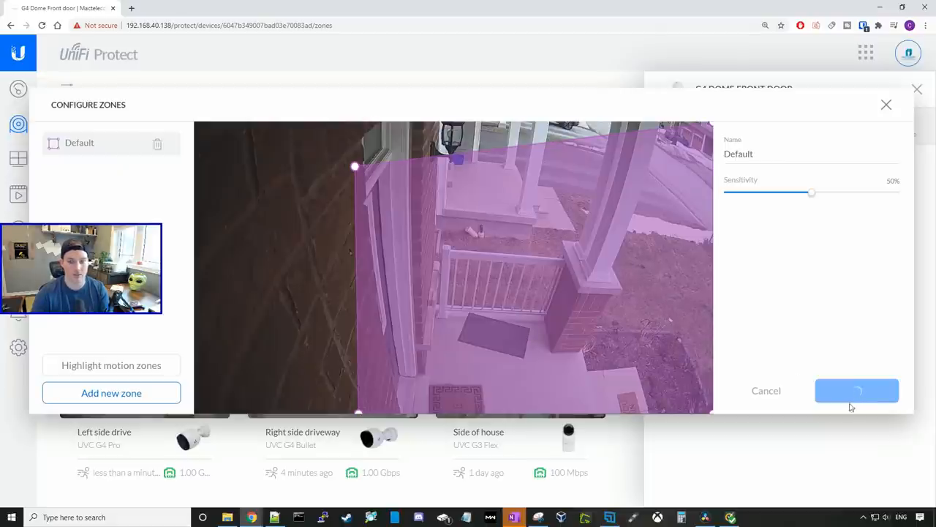
left_click(858, 389)
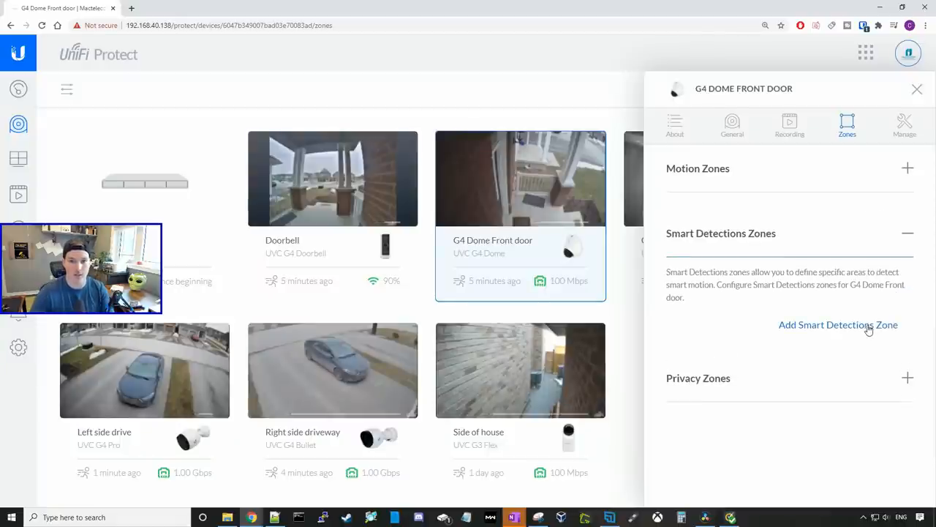
- Reshape the Default smart detection zone around the porch with Person as its only detection type
left_click(837, 325)
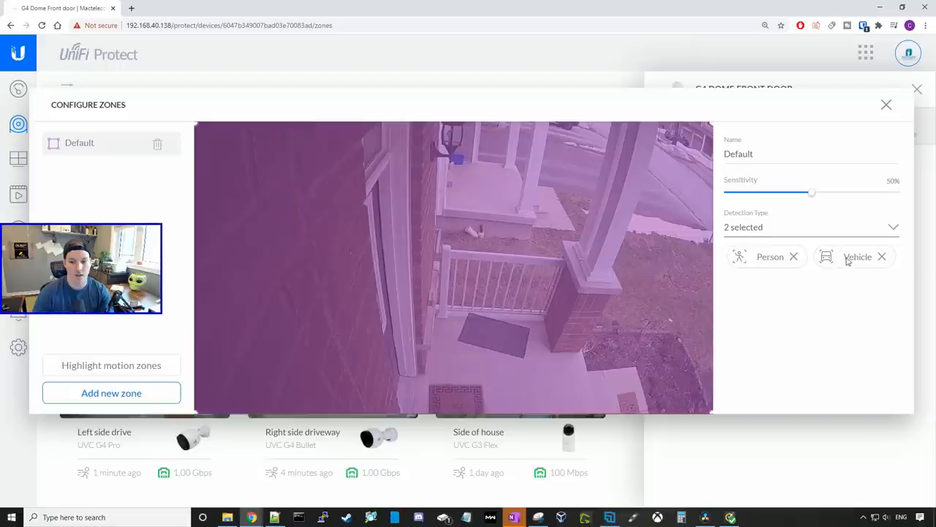
mouse_move(882, 260)
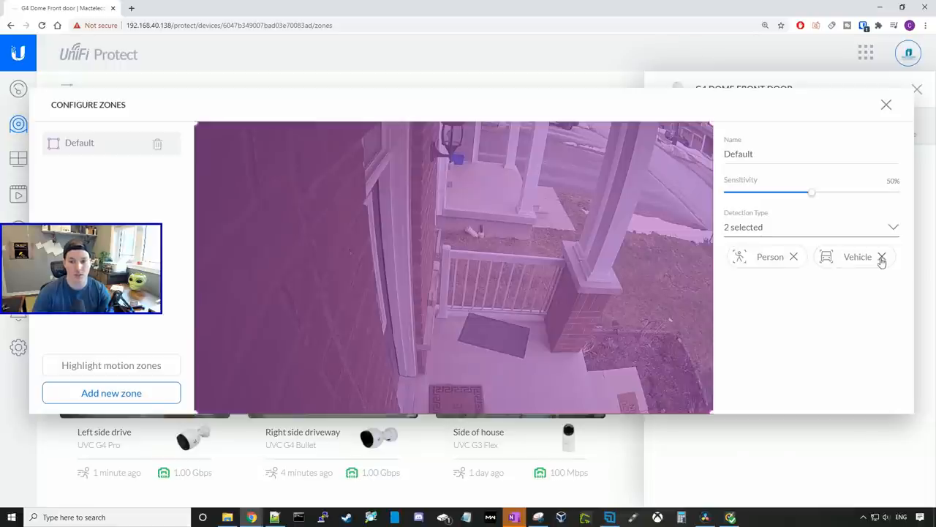
left_click(882, 257)
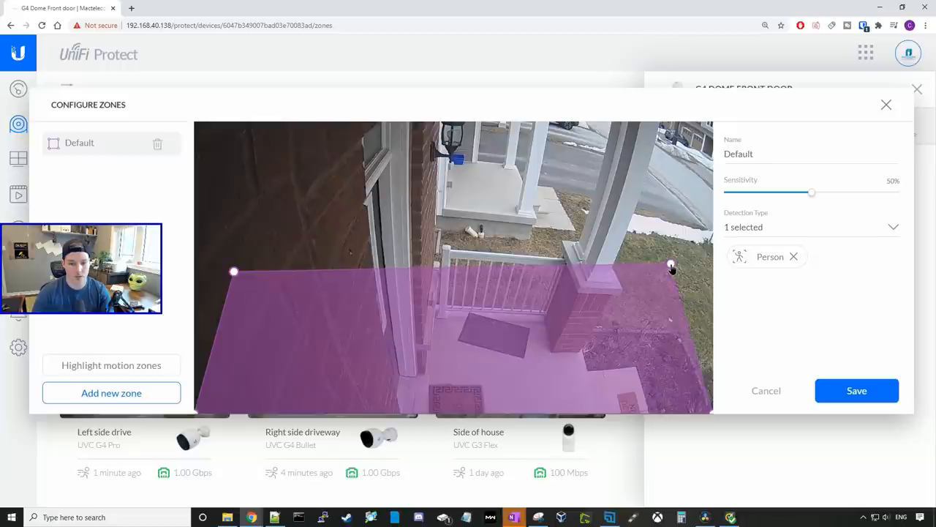
left_click_drag(671, 264, 714, 287)
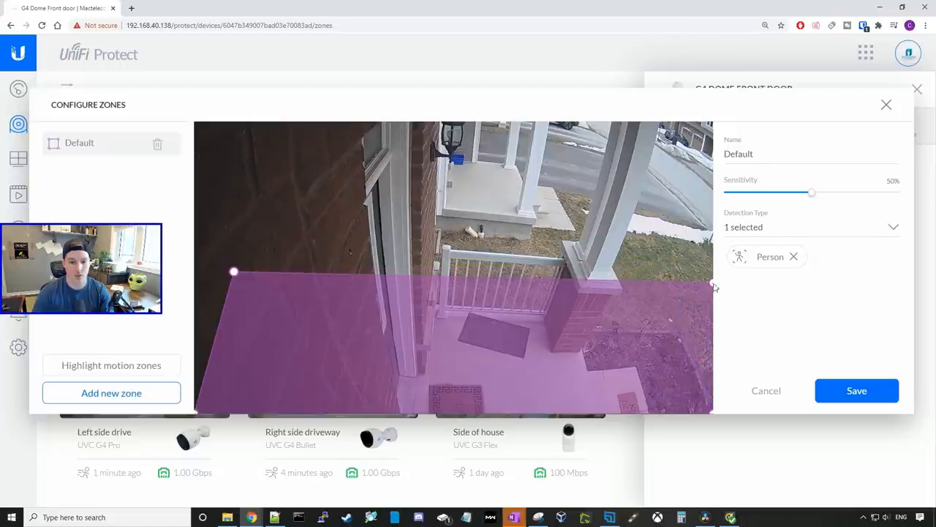
left_click_drag(234, 271, 217, 196)
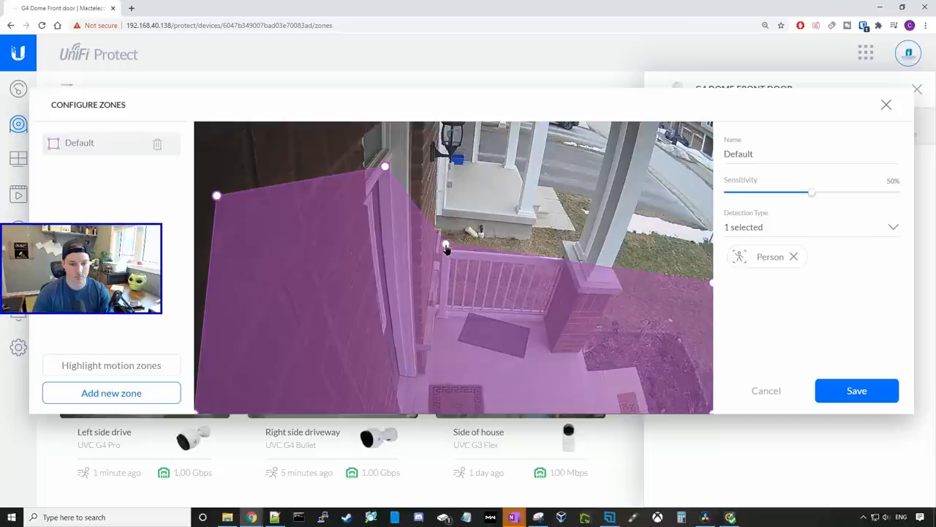
mouse_move(503, 257)
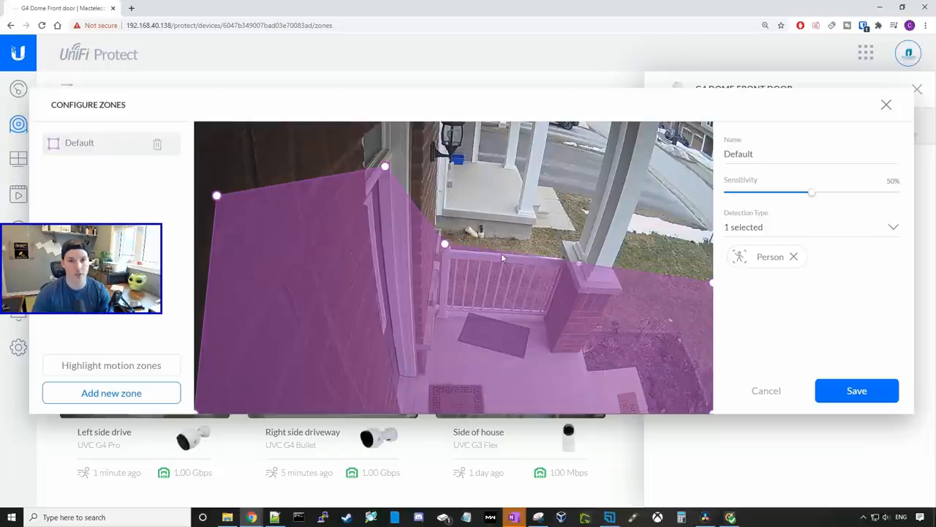
mouse_move(769, 370)
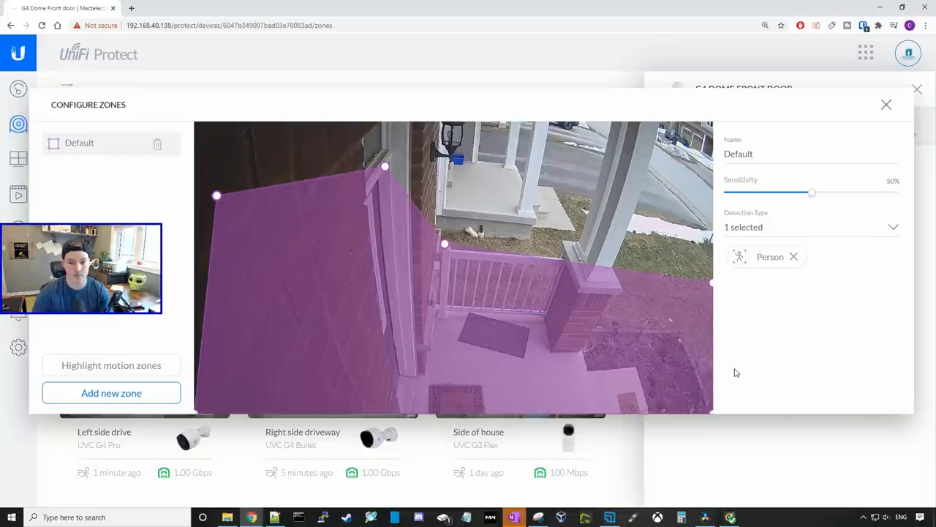
mouse_move(278, 367)
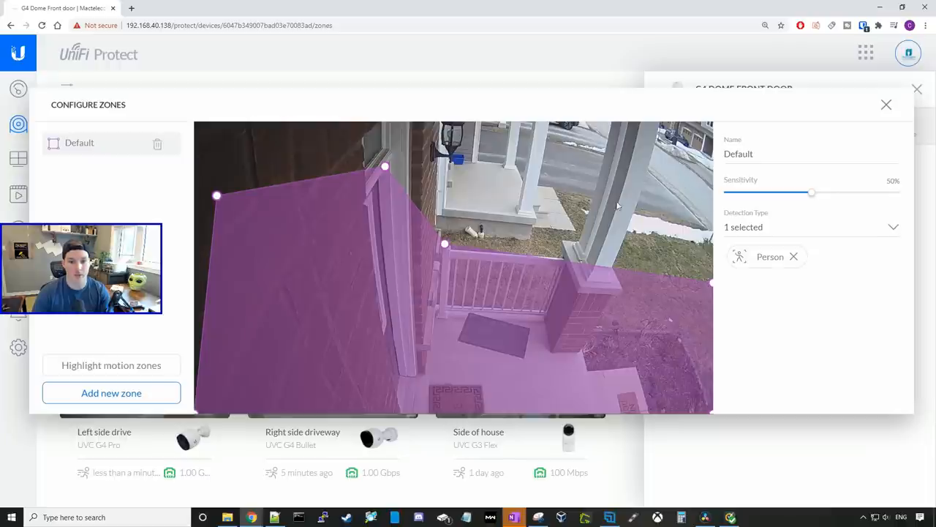
- Add and save a vehicle-only detection zone narrowed to the street strip at the top right
left_click(111, 392)
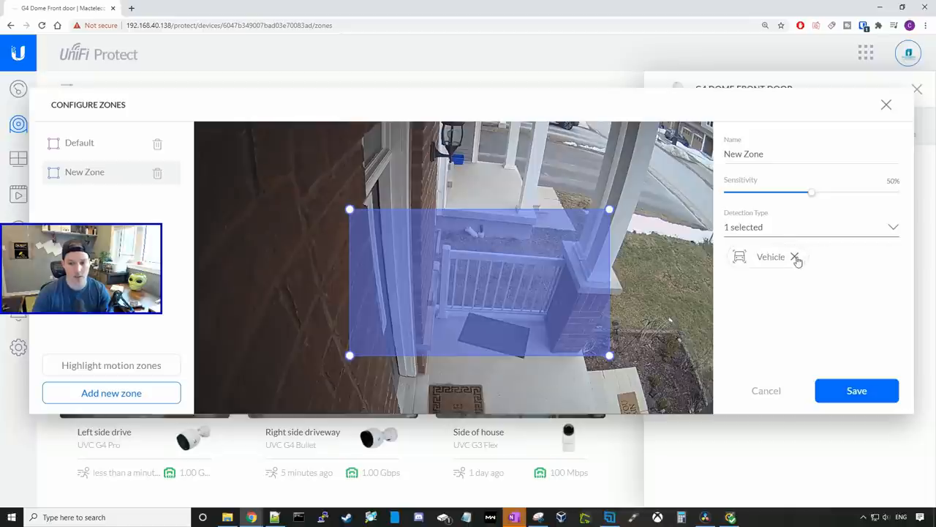
mouse_move(688, 199)
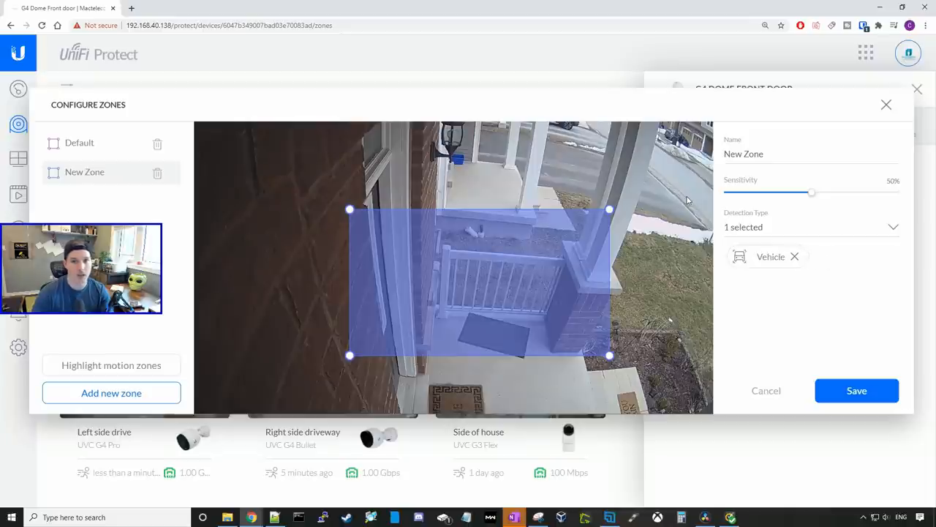
mouse_move(656, 208)
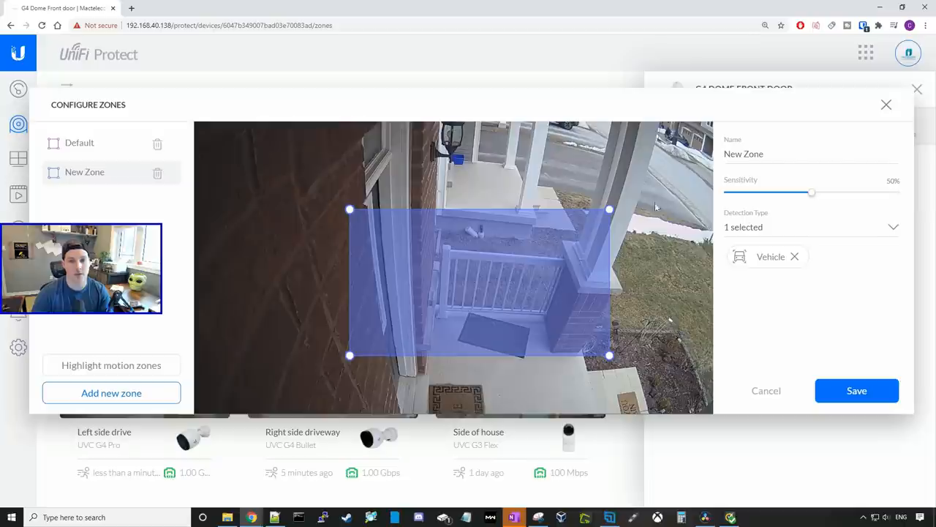
left_click_drag(608, 211, 687, 129)
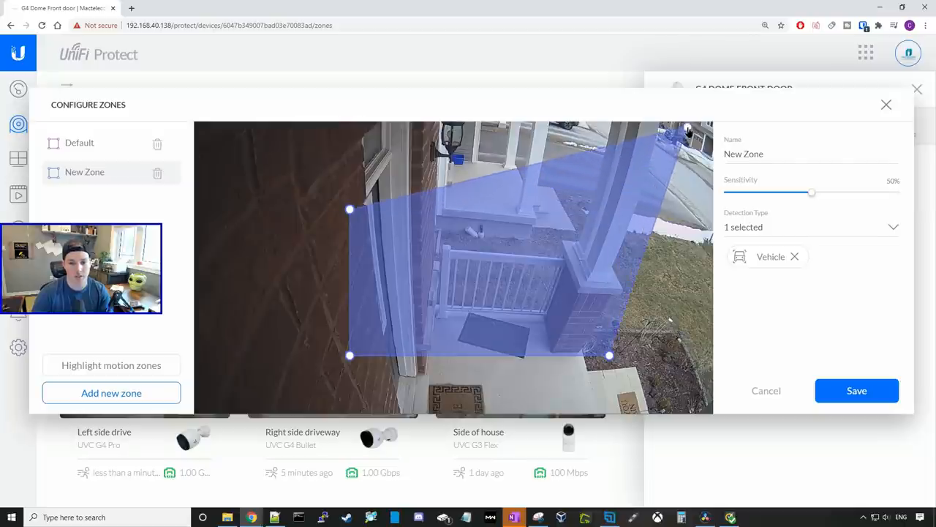
left_click_drag(687, 130, 658, 153)
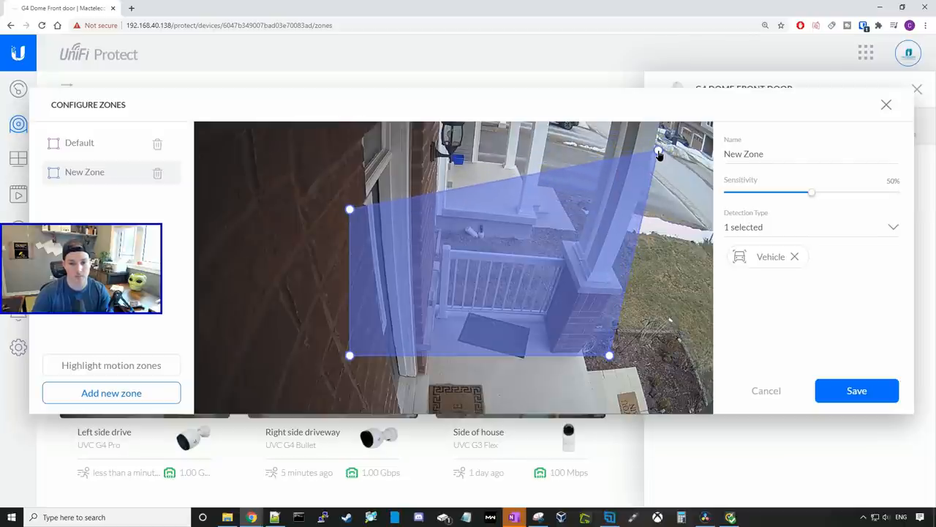
left_click_drag(608, 356, 708, 220)
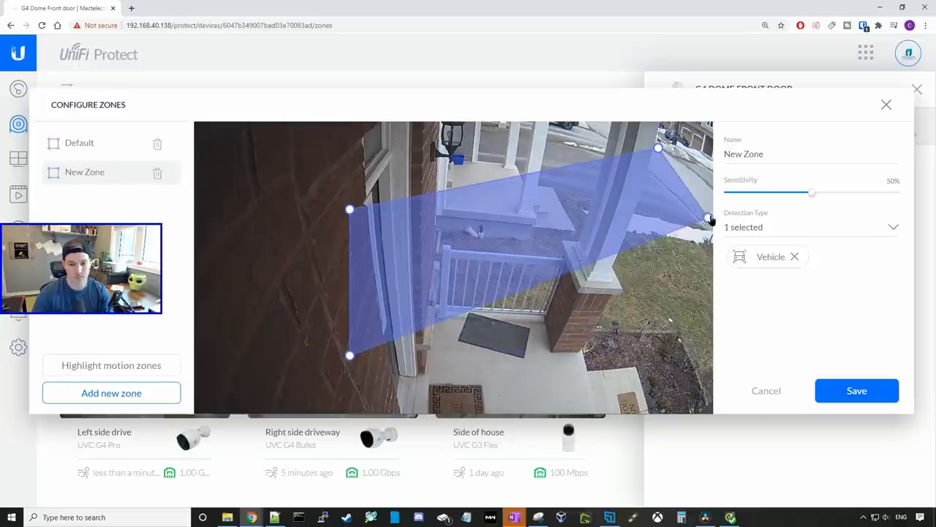
left_click_drag(708, 219, 710, 190)
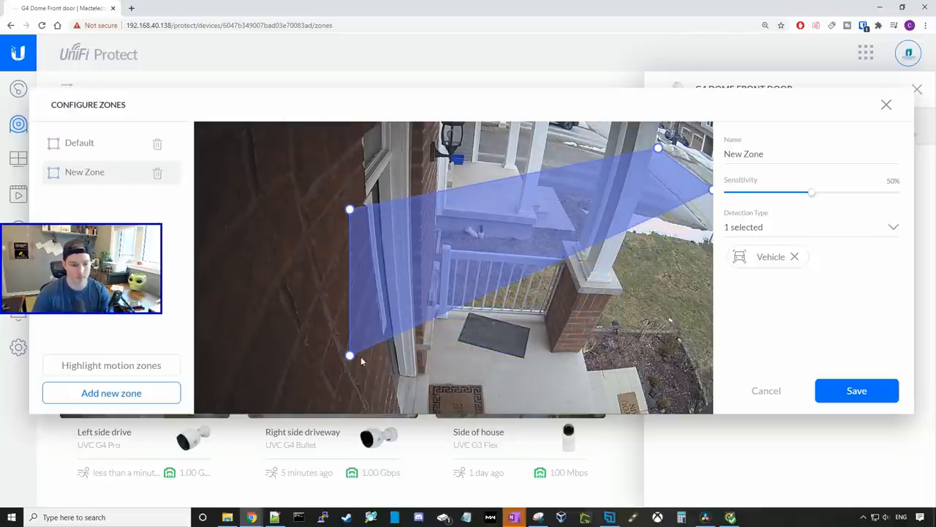
left_click_drag(350, 358, 350, 211)
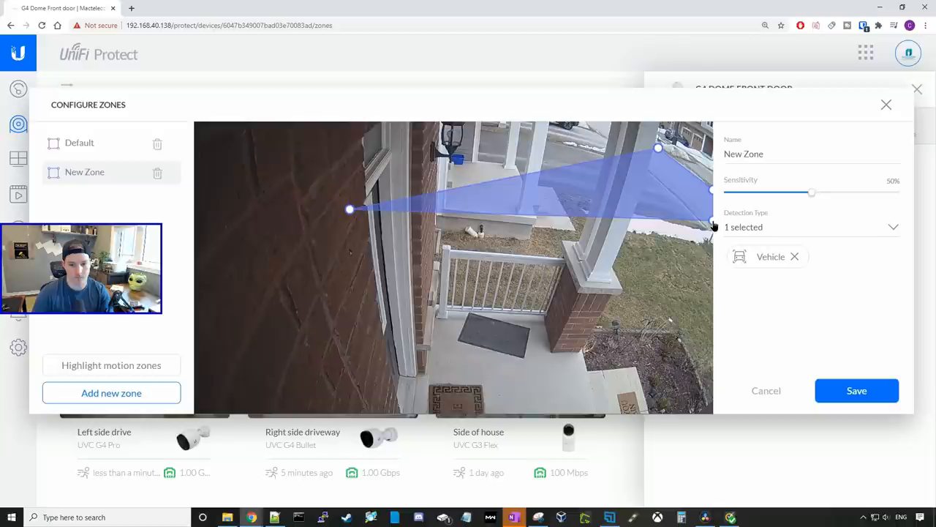
left_click_drag(350, 211, 431, 182)
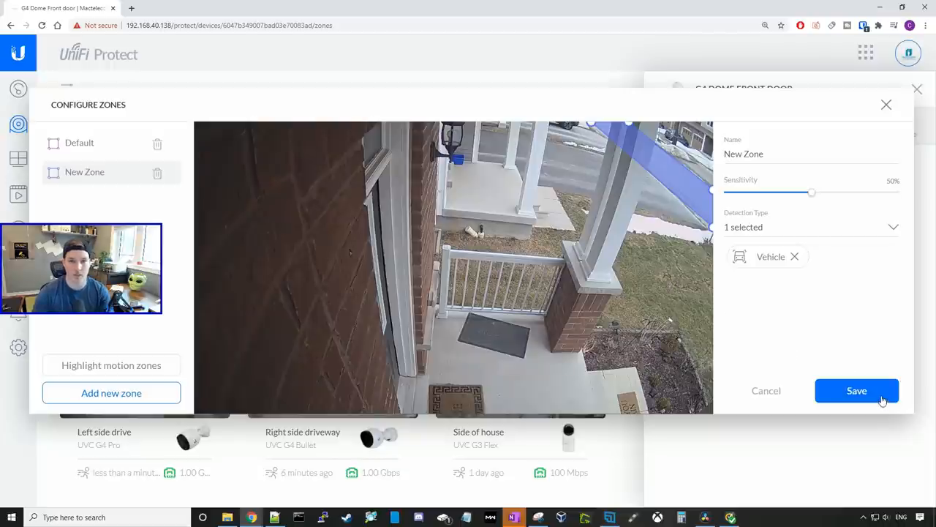
left_click(857, 389)
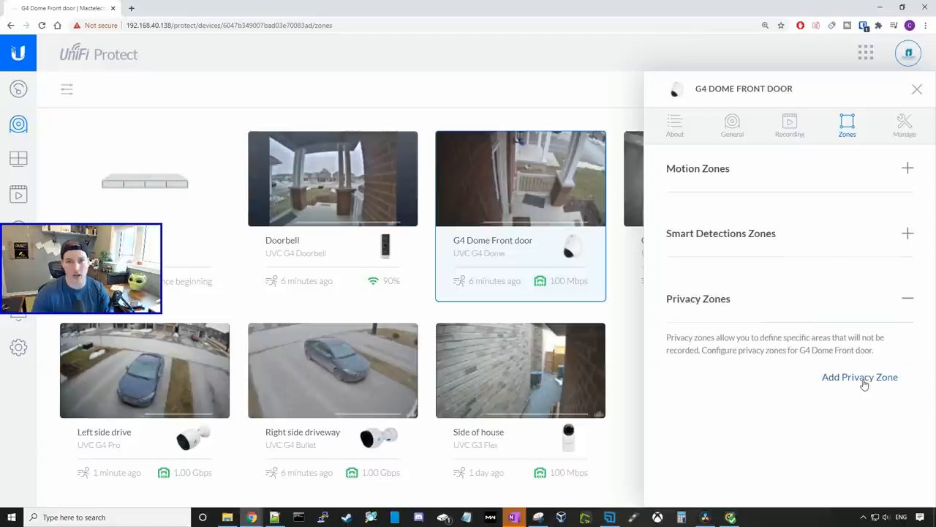
- Add a new privacy zone and stretch it over the upper street area of the view
left_click(861, 377)
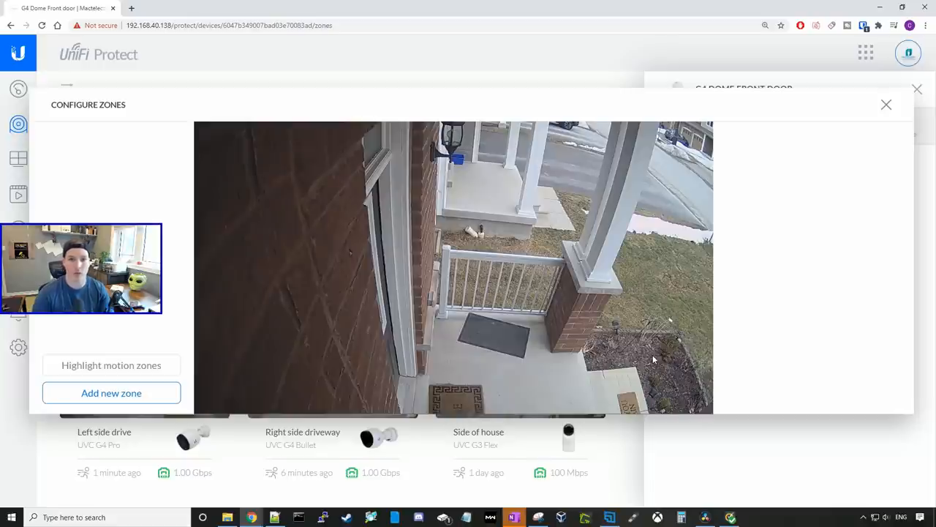
mouse_move(591, 232)
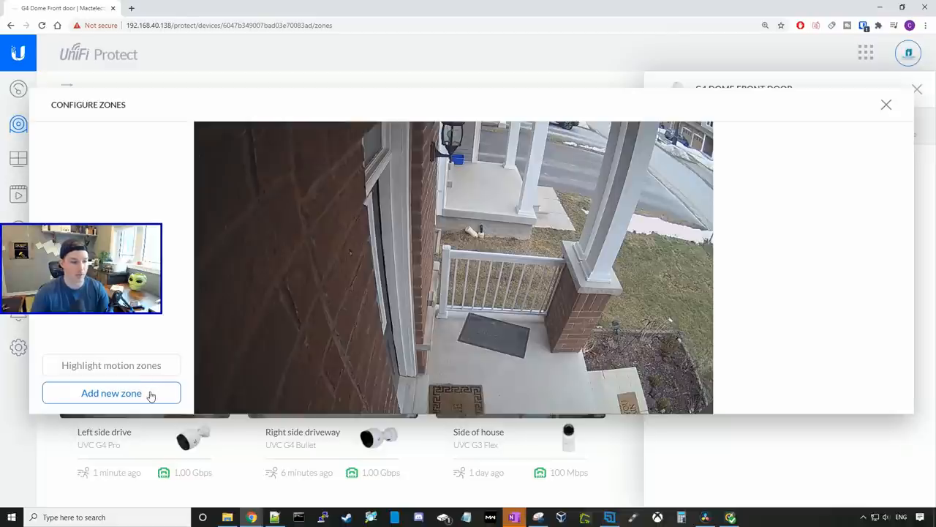
left_click(111, 393)
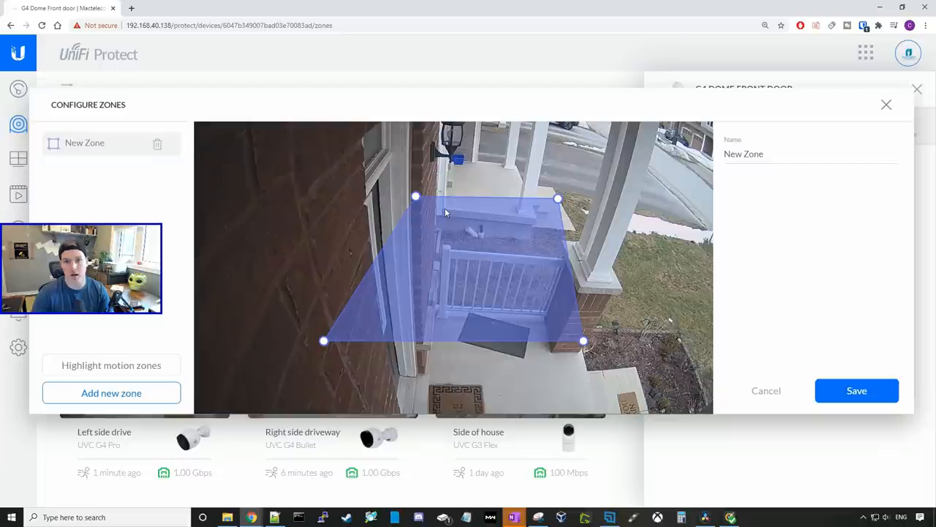
left_click_drag(559, 198, 577, 120)
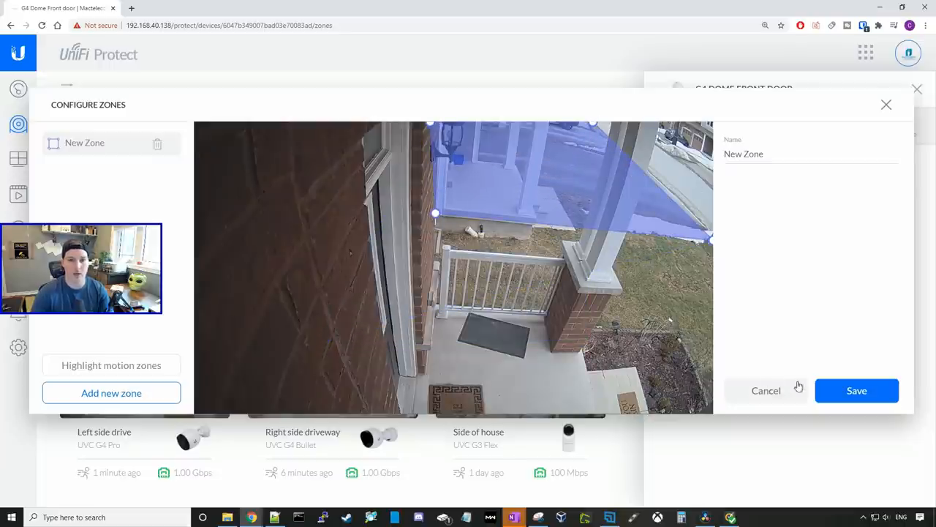
mouse_move(518, 152)
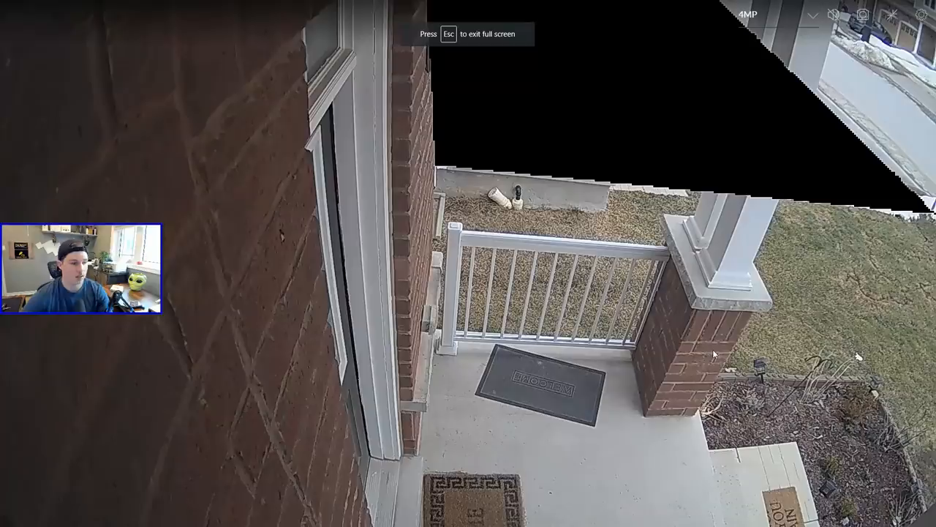
mouse_move(537, 119)
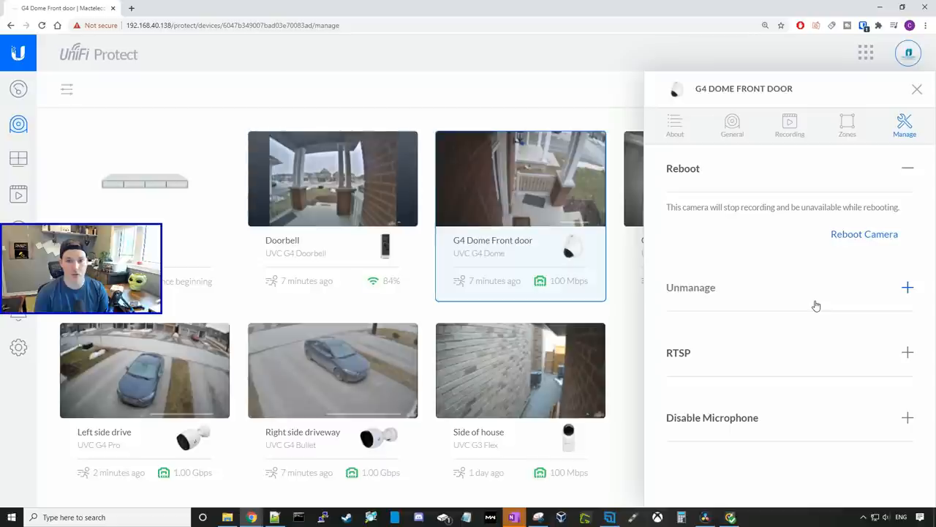
mouse_move(679, 366)
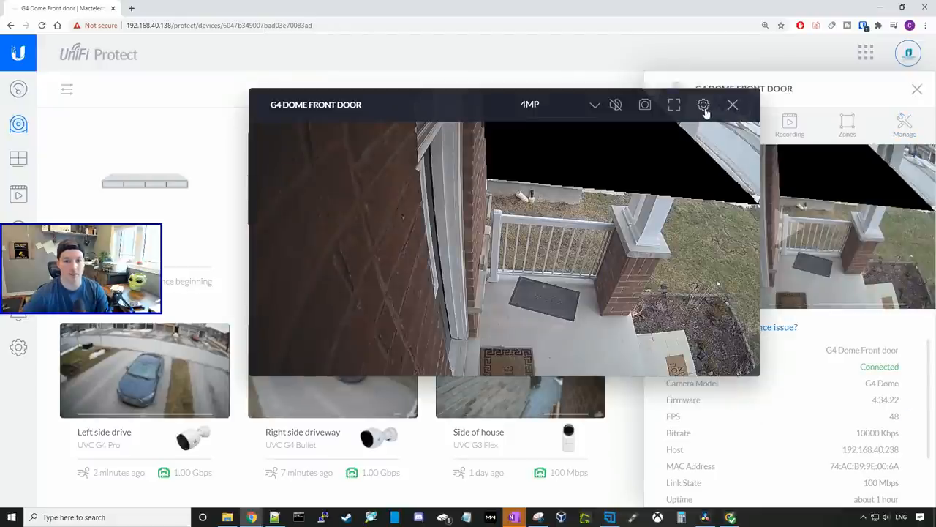
- Review the Brightness and AE Mode image adjustments without changing them
left_click(702, 105)
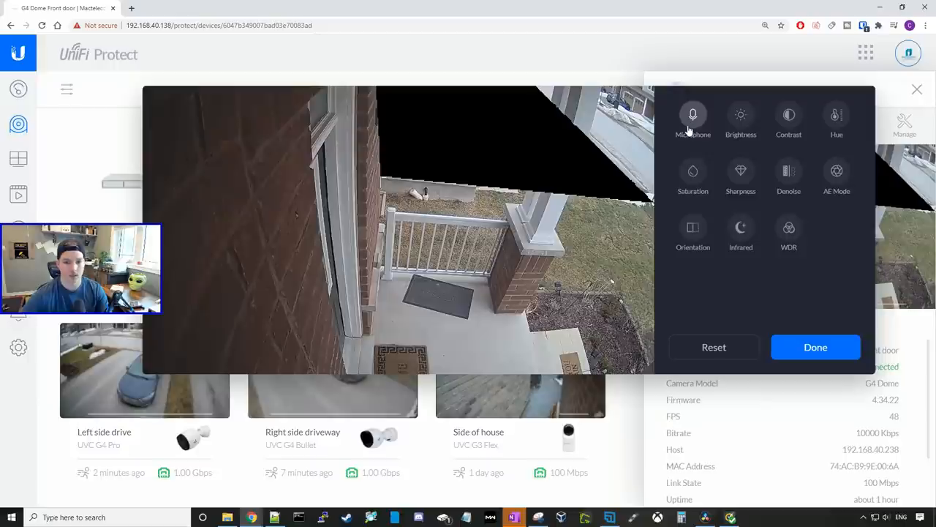
left_click(693, 114)
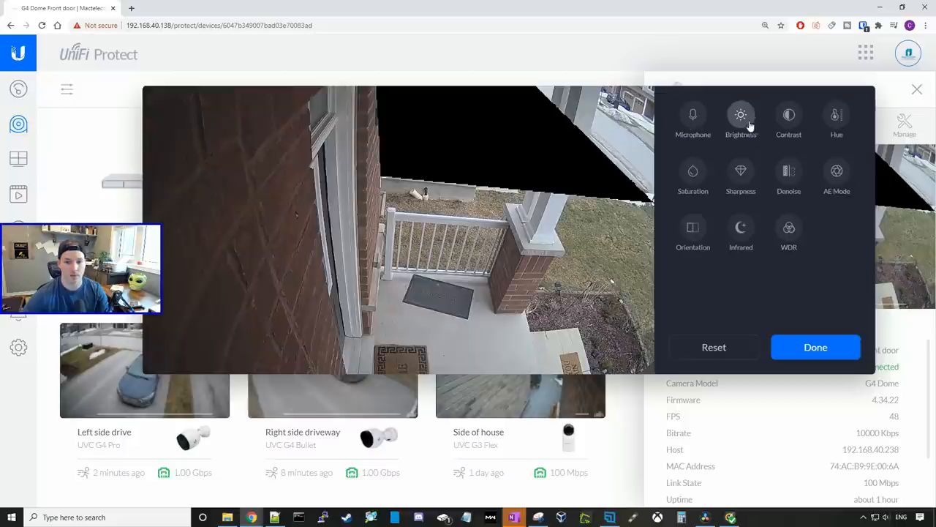
left_click(741, 114)
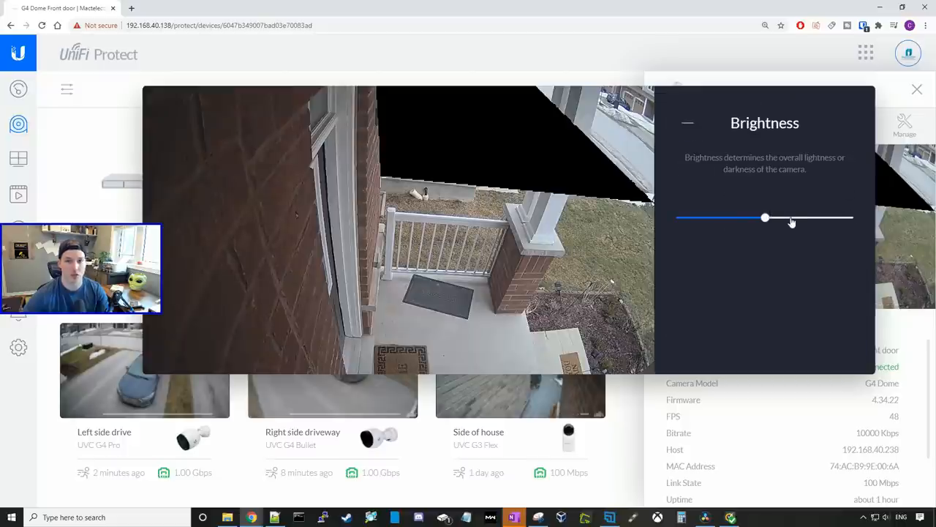
left_click(688, 123)
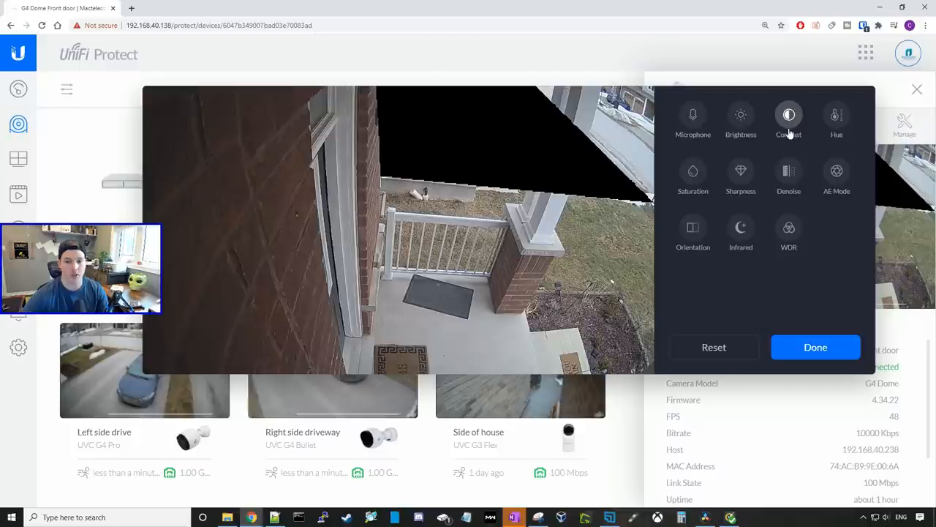
mouse_move(693, 175)
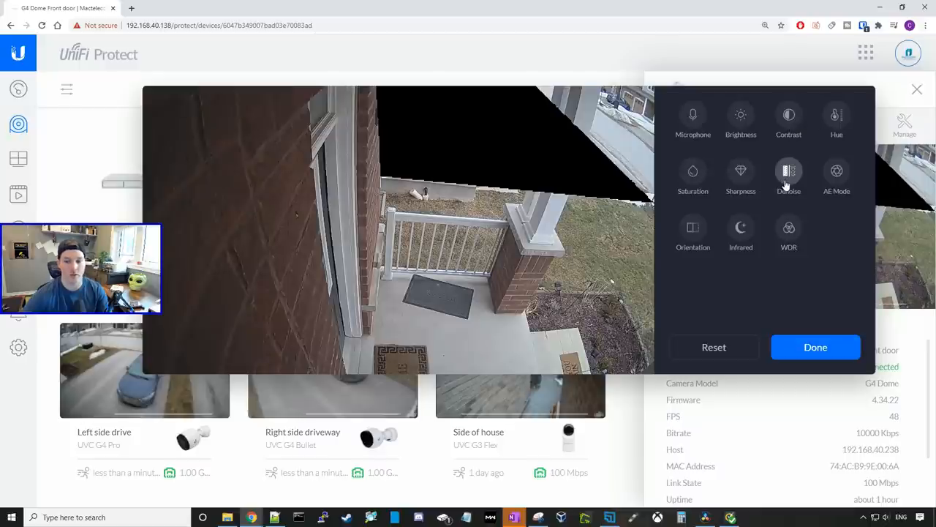
left_click(837, 175)
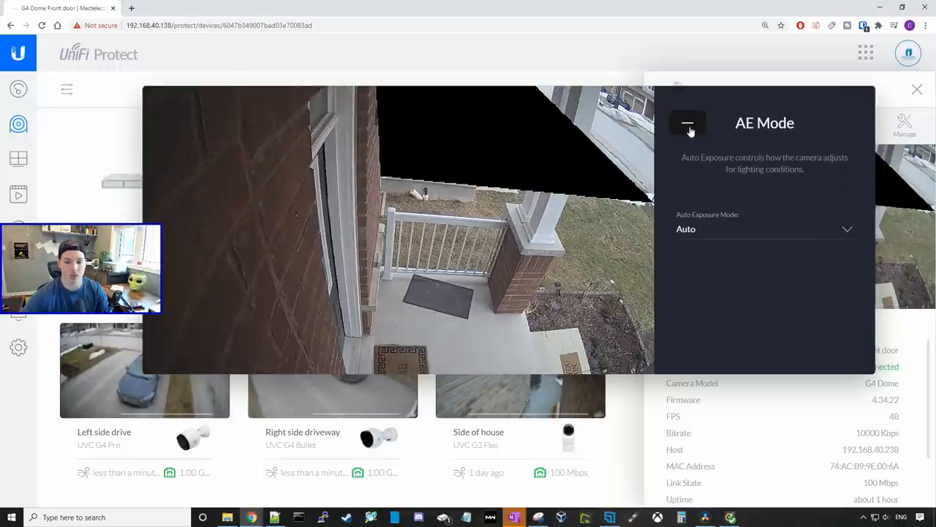
left_click(688, 123)
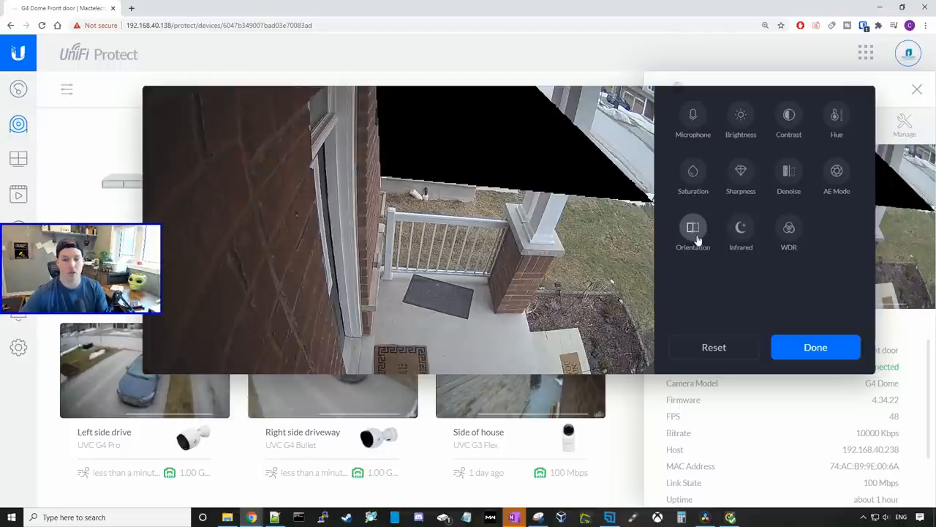
- In Orientation, toggle Auto Rotate off and back on so the view stays upright
left_click(694, 226)
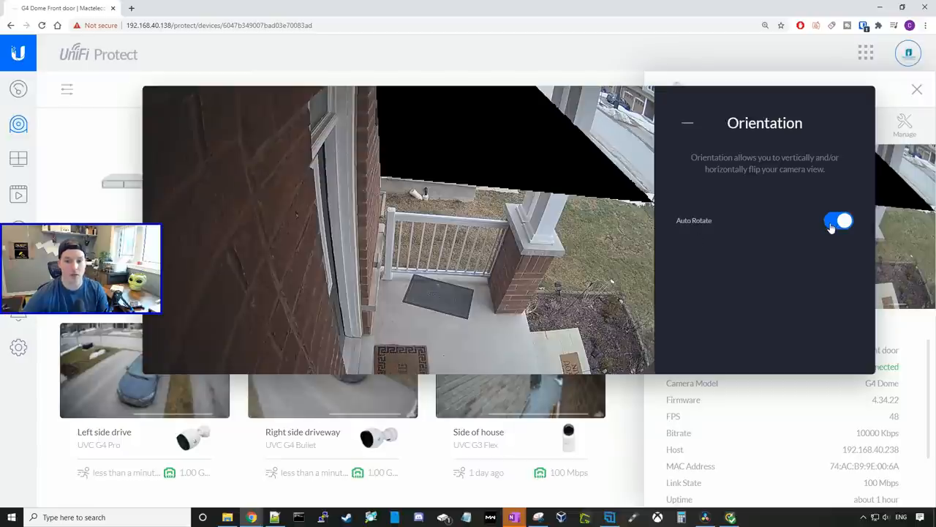
left_click(838, 219)
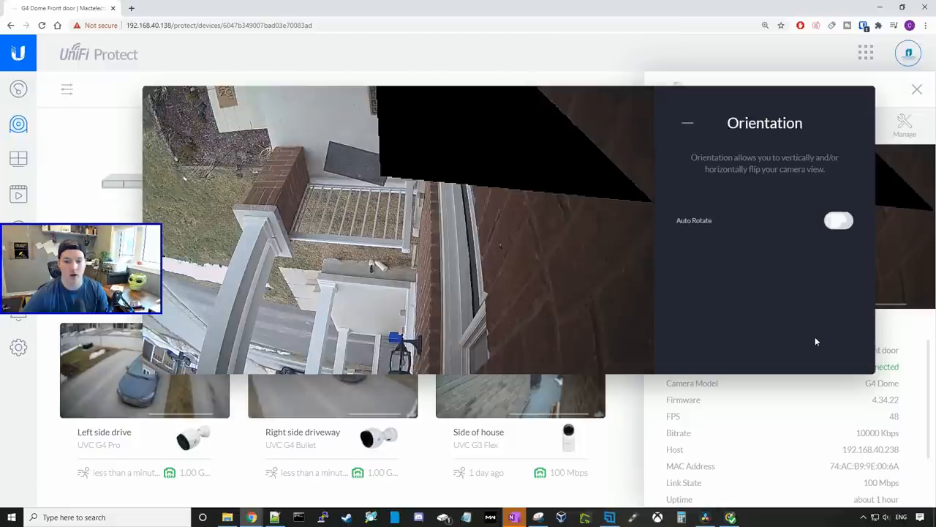
left_click(838, 220)
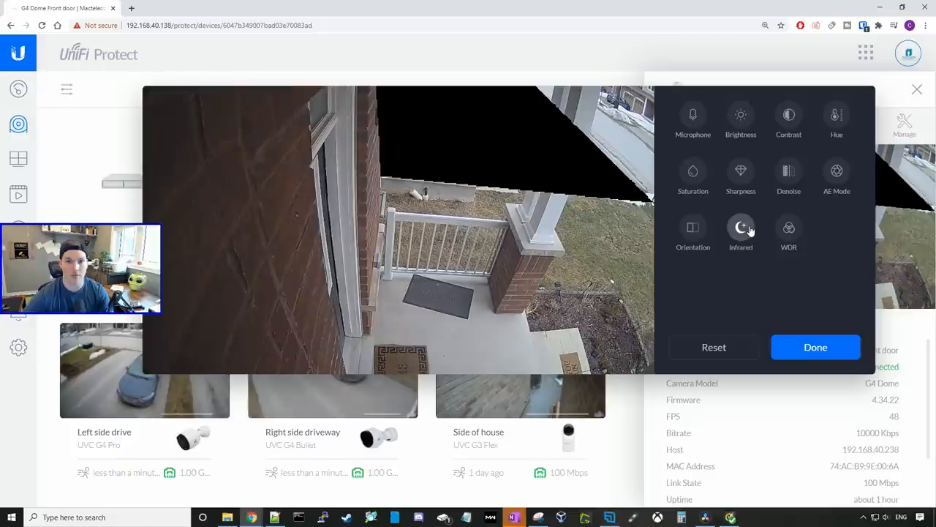
- Keep Infrared night vision on Auto with Low activation sensitivity, then finish picture adjustments
left_click(741, 227)
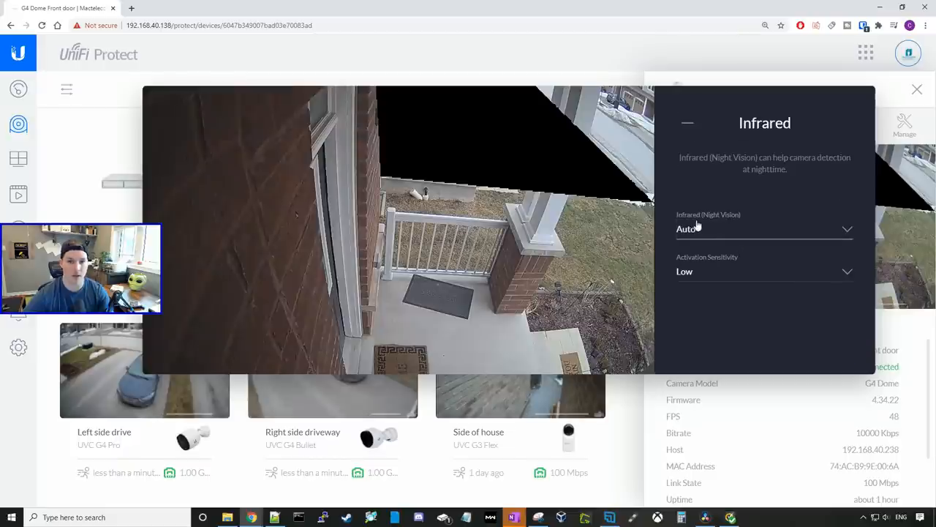
left_click(761, 228)
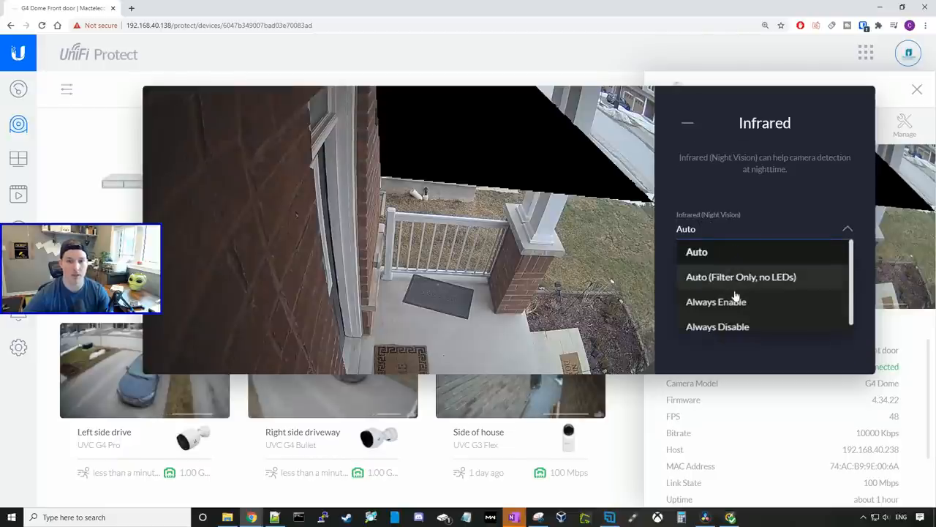
mouse_move(705, 283)
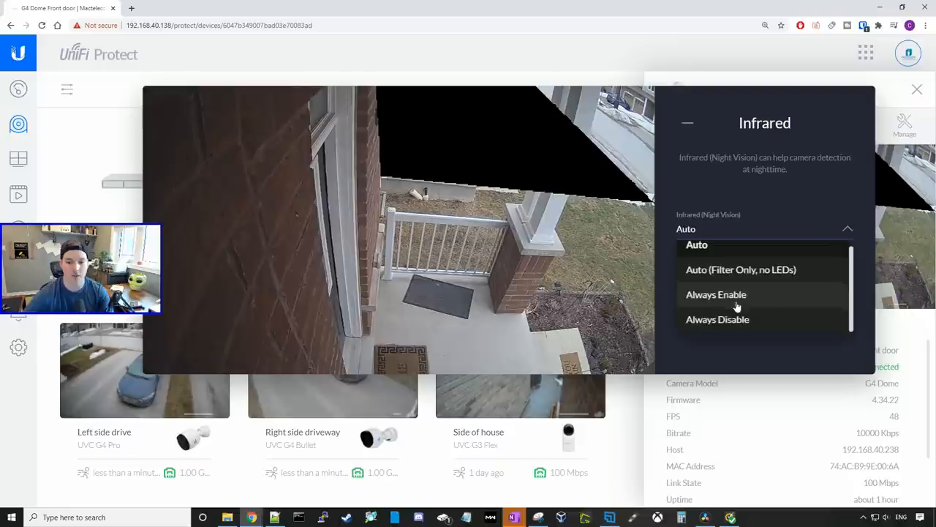
left_click(697, 244)
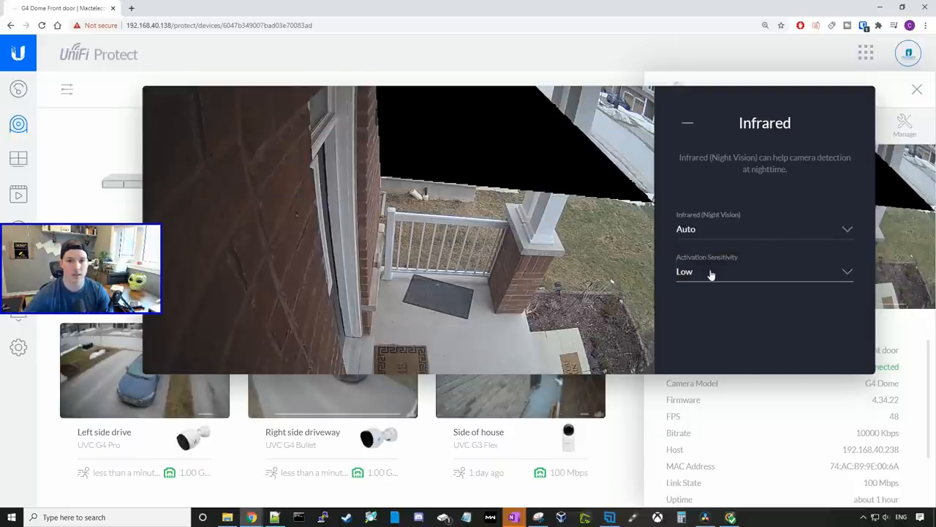
left_click(764, 271)
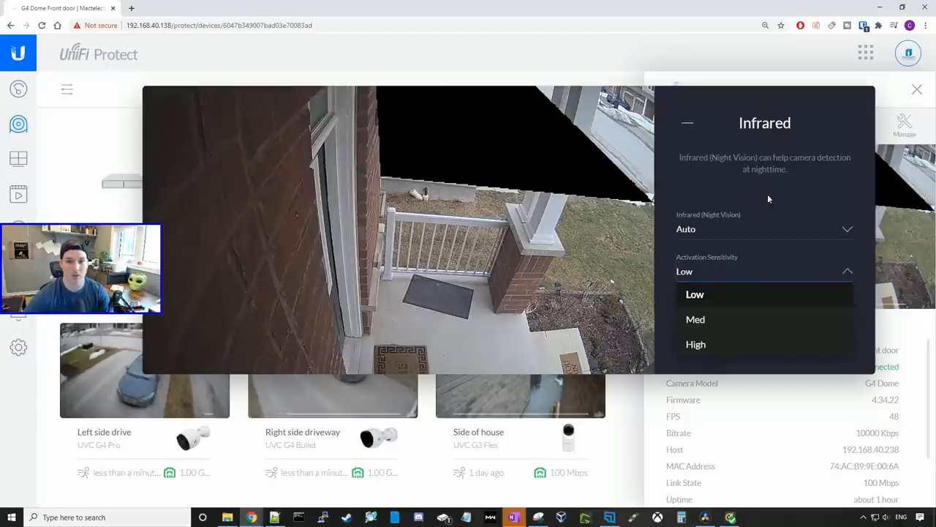
left_click(695, 294)
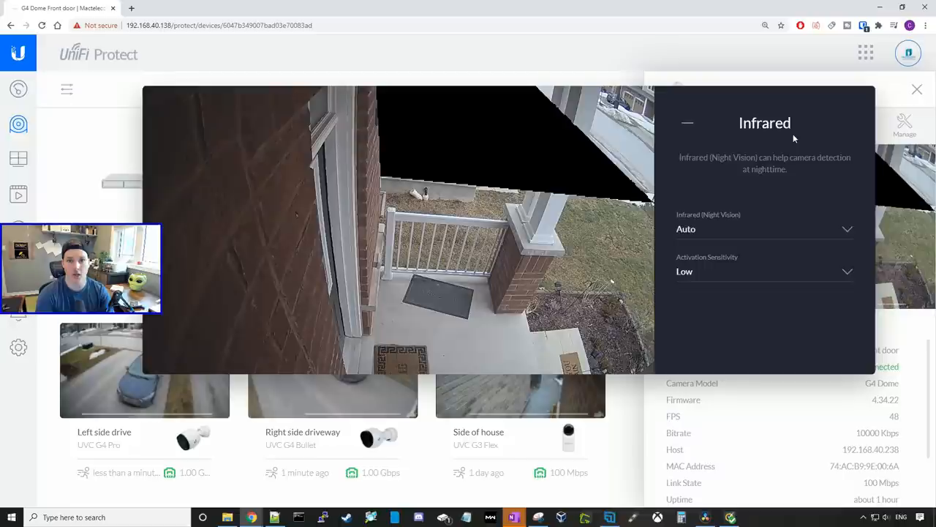
left_click(688, 123)
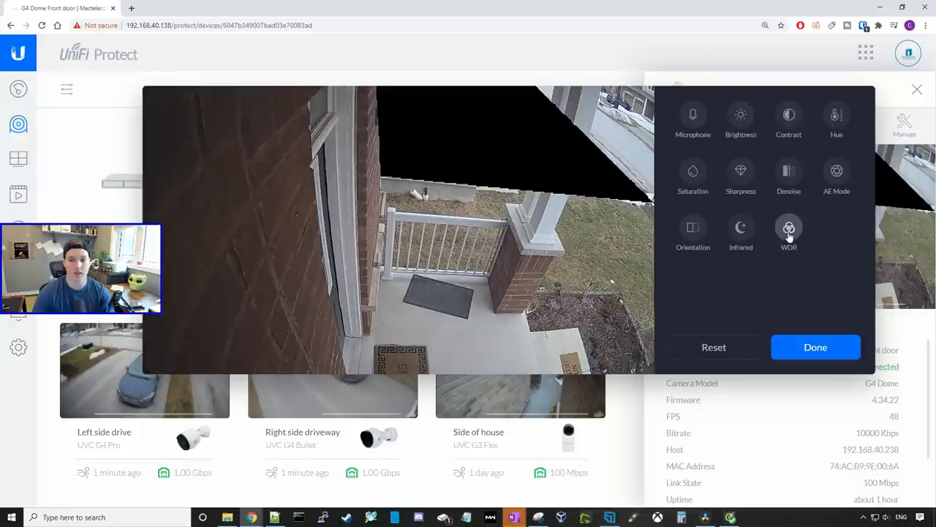
left_click(789, 229)
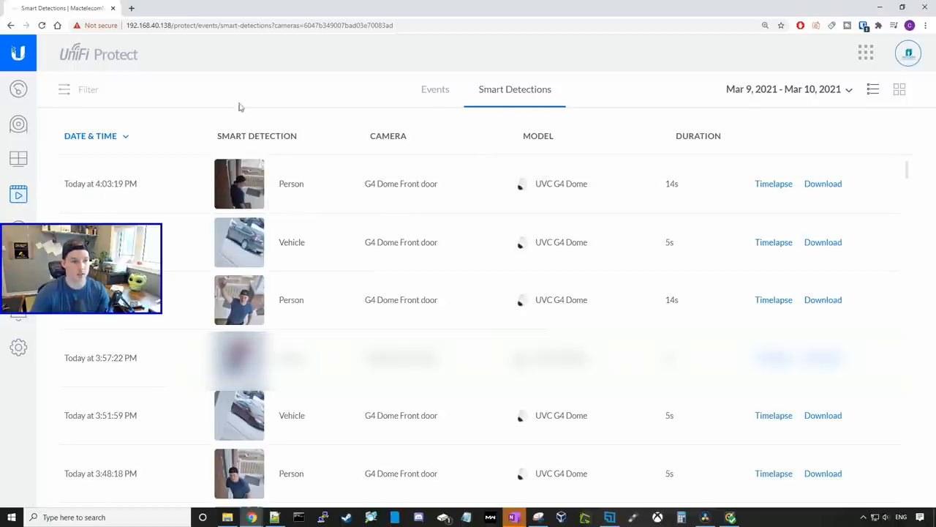
- Check the Smart Detections filter panel and play back the 4:03:19 PM Person detection clip
left_click(81, 90)
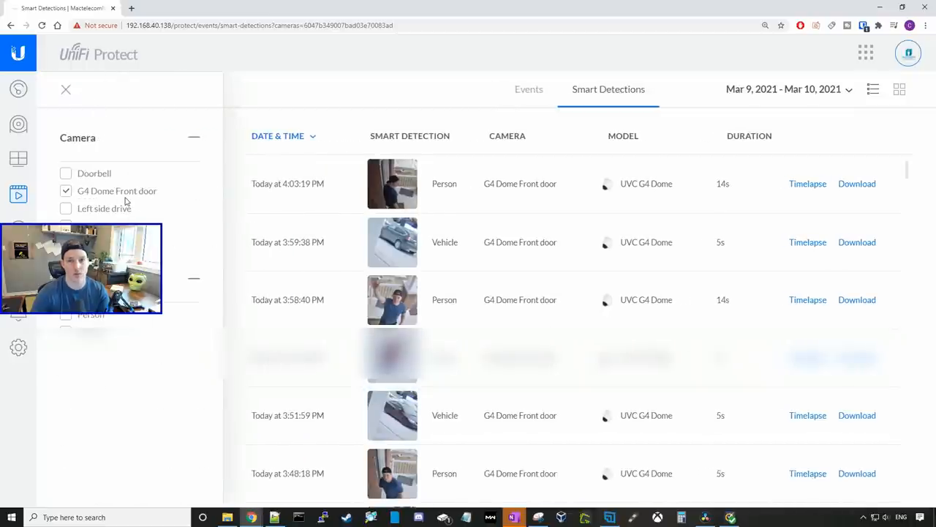
left_click(64, 89)
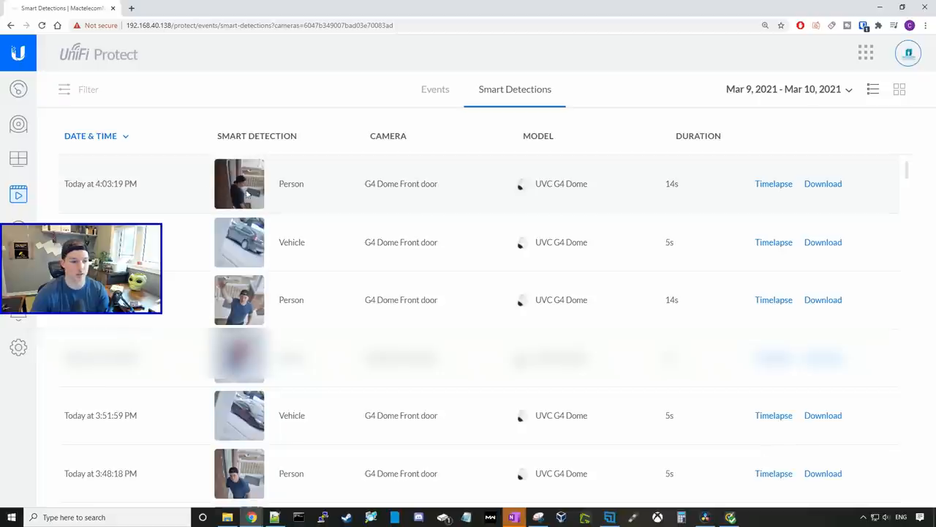
left_click(240, 184)
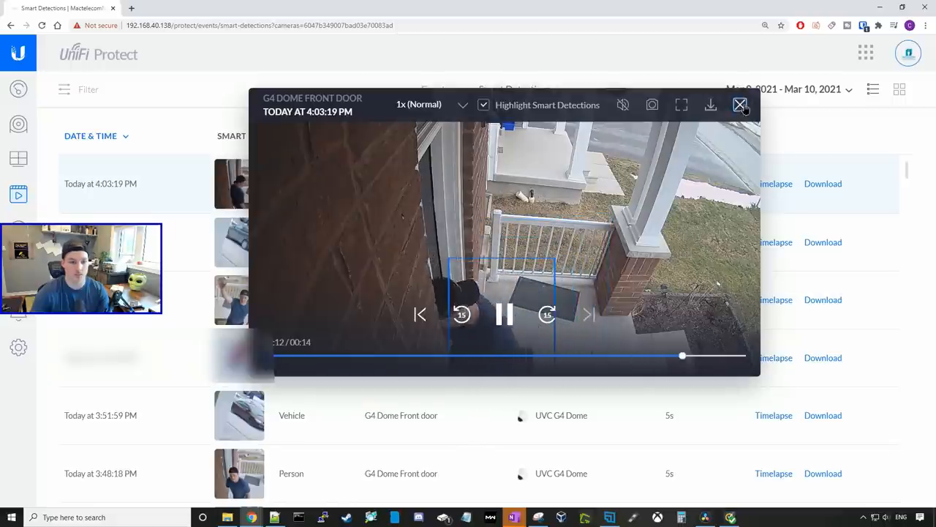
left_click(740, 105)
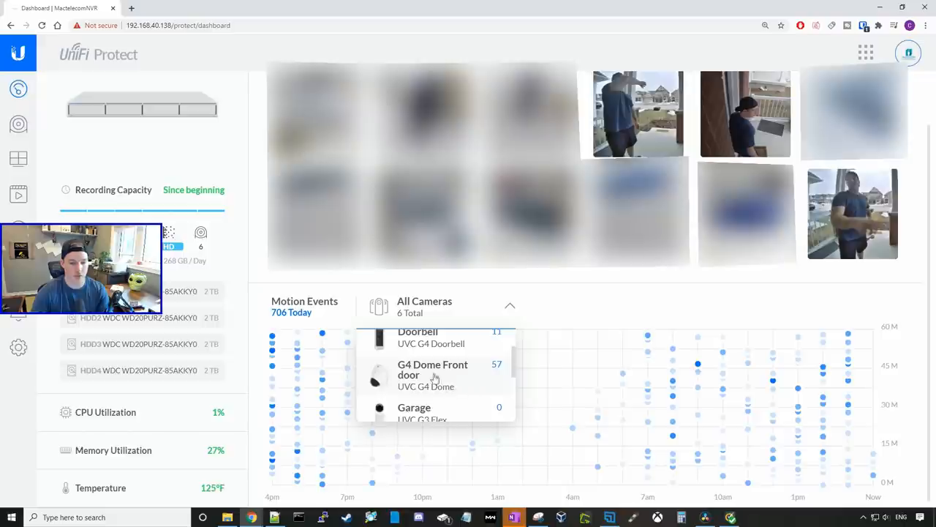
- Filter Motion Events to G4 Dome Front door and open its 3:48:15 PM motion event
left_click(433, 369)
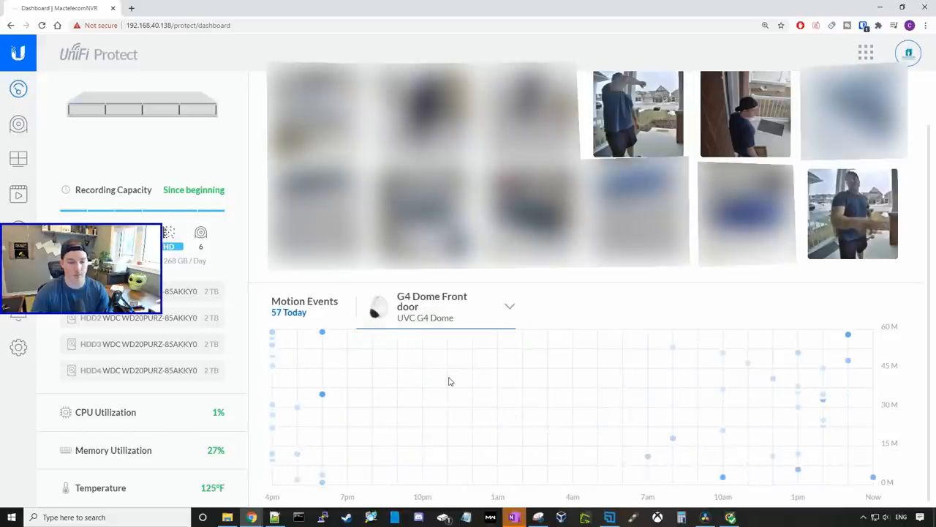
mouse_move(767, 392)
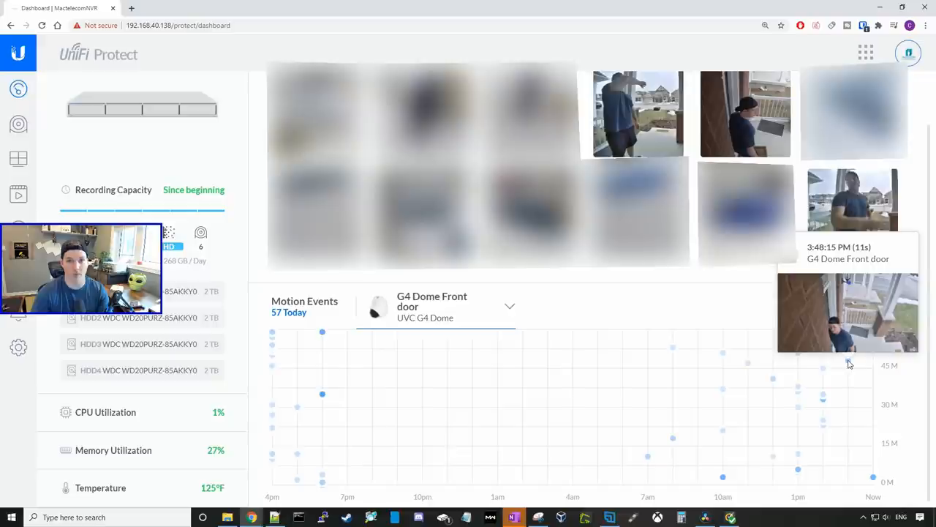
left_click(848, 313)
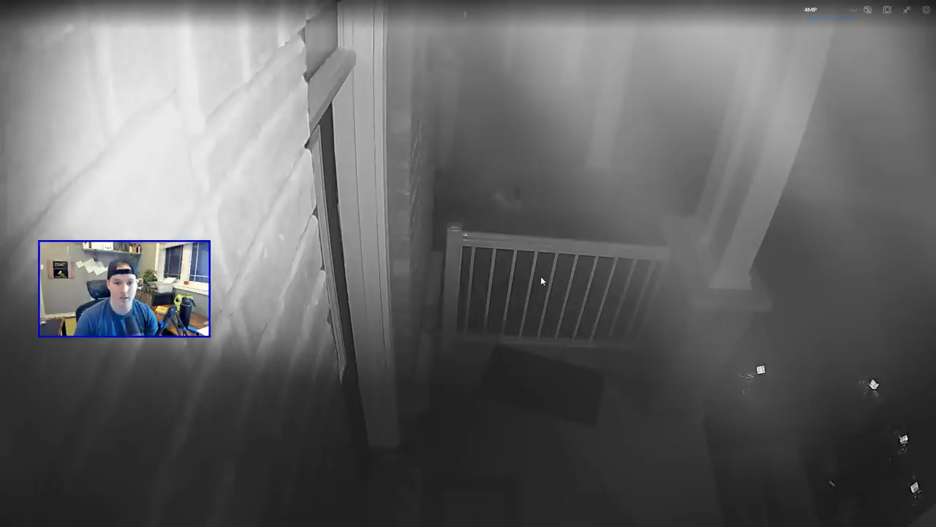
mouse_move(466, 267)
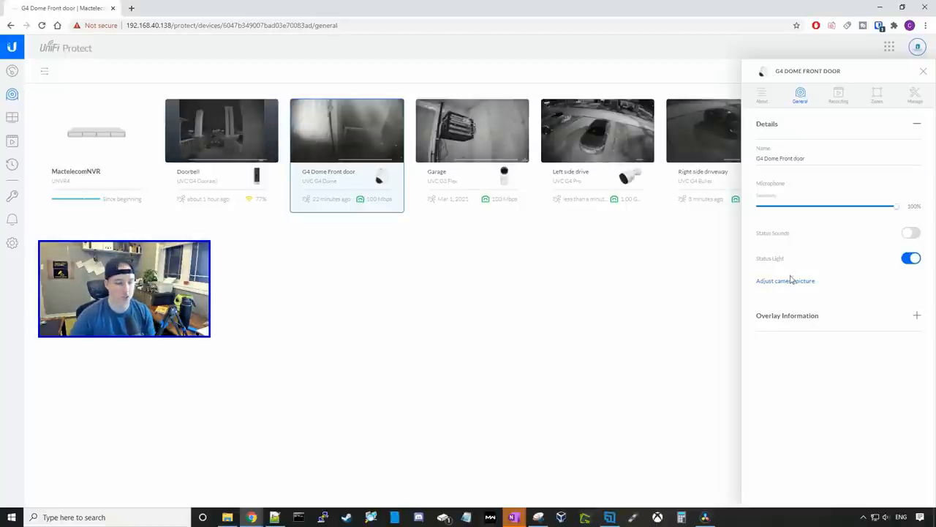
- Set the Infrared (Night Vision) mode to Always Disable
left_click(784, 281)
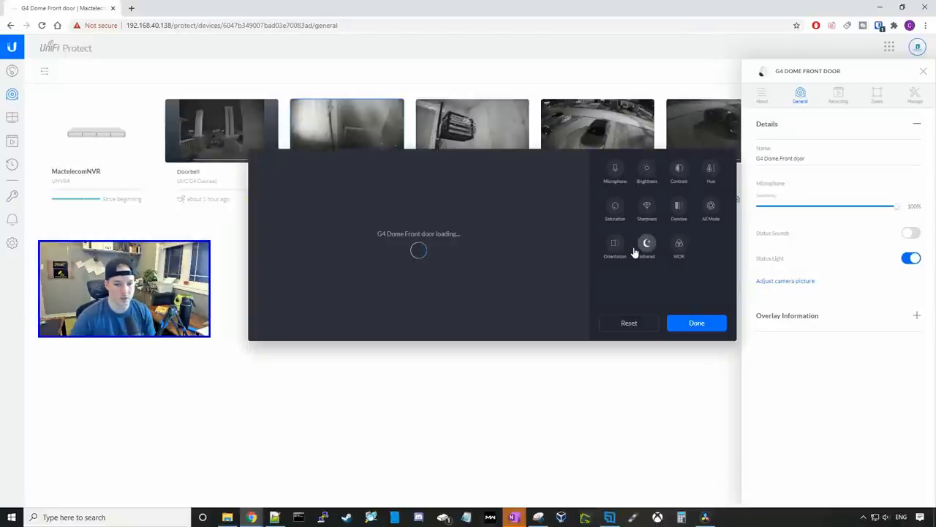
left_click(646, 246)
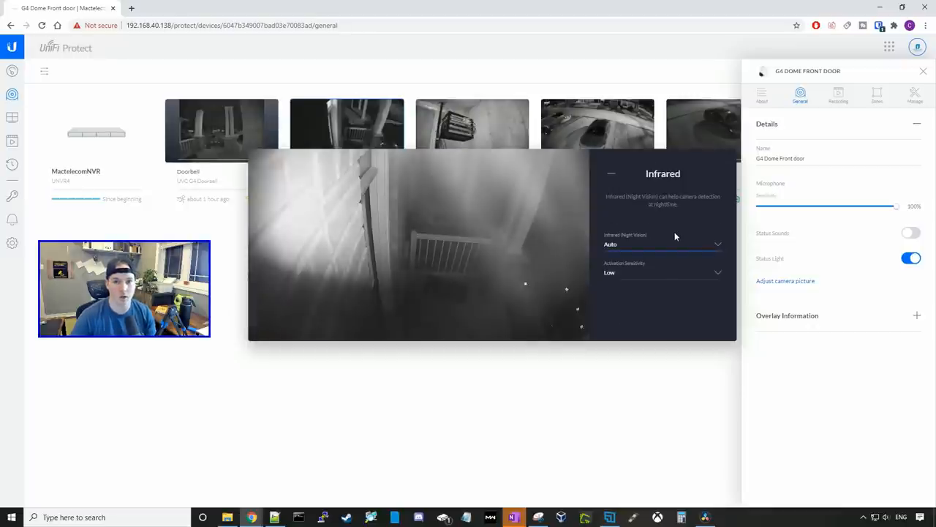
left_click(661, 243)
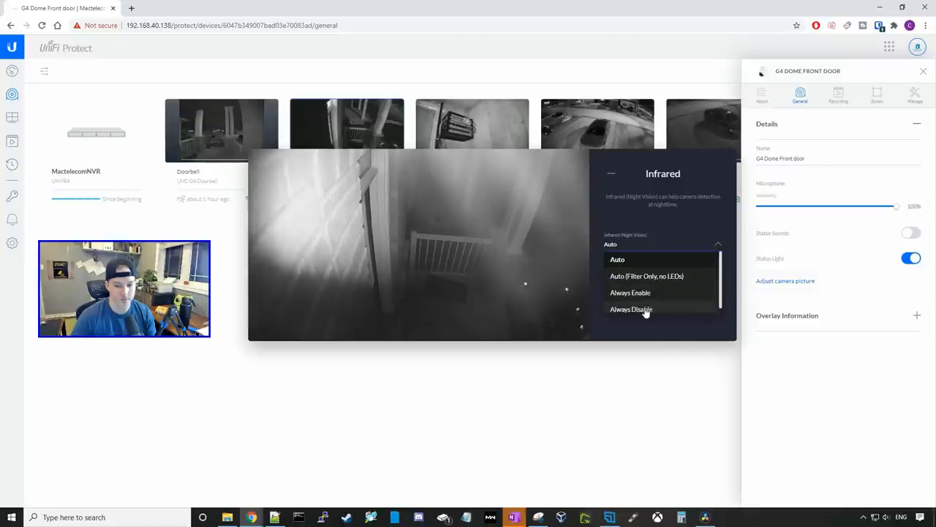
left_click(630, 309)
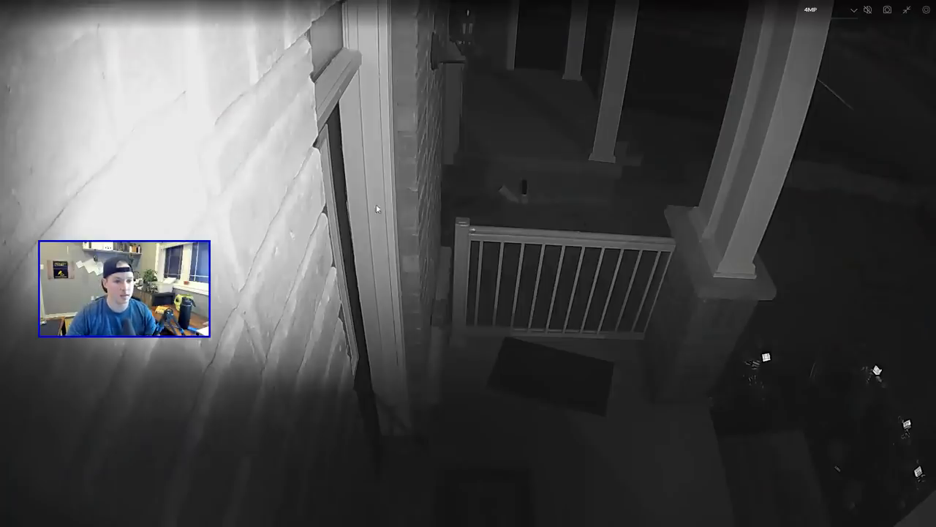
mouse_move(245, 188)
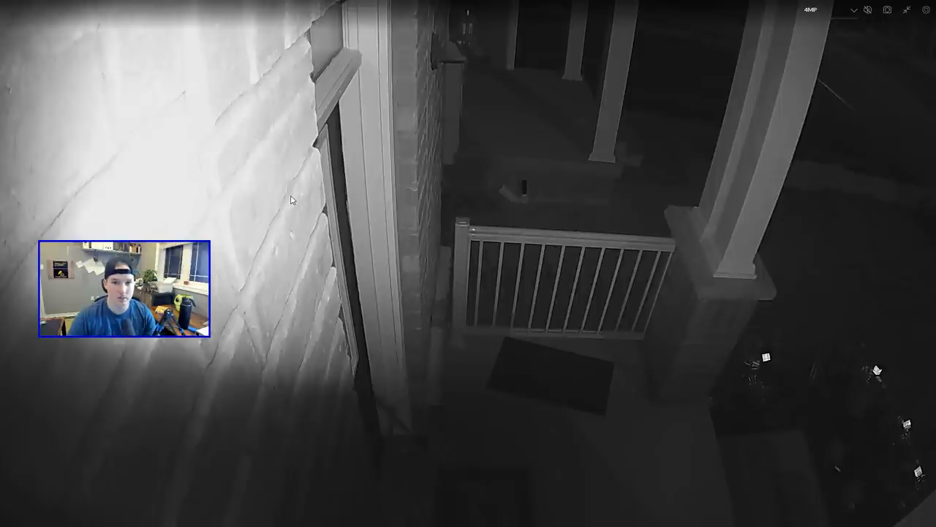
mouse_move(291, 212)
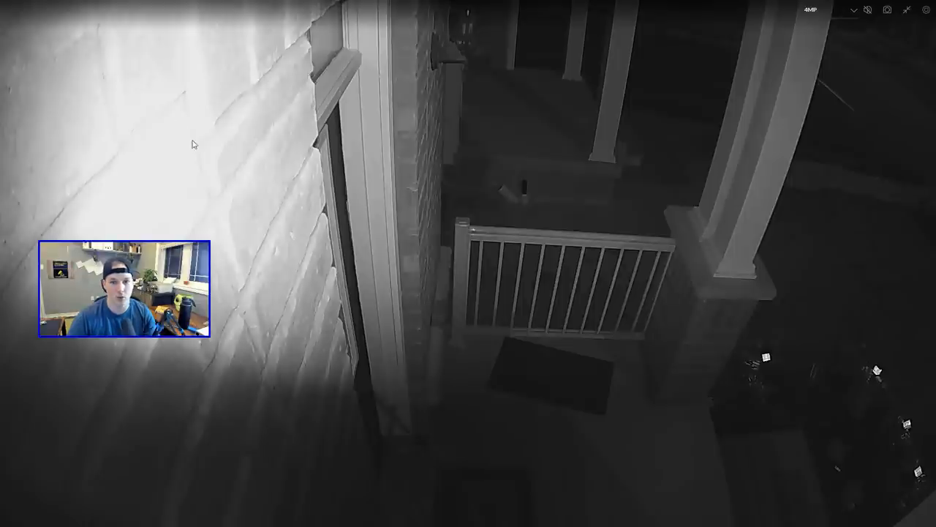
mouse_move(211, 254)
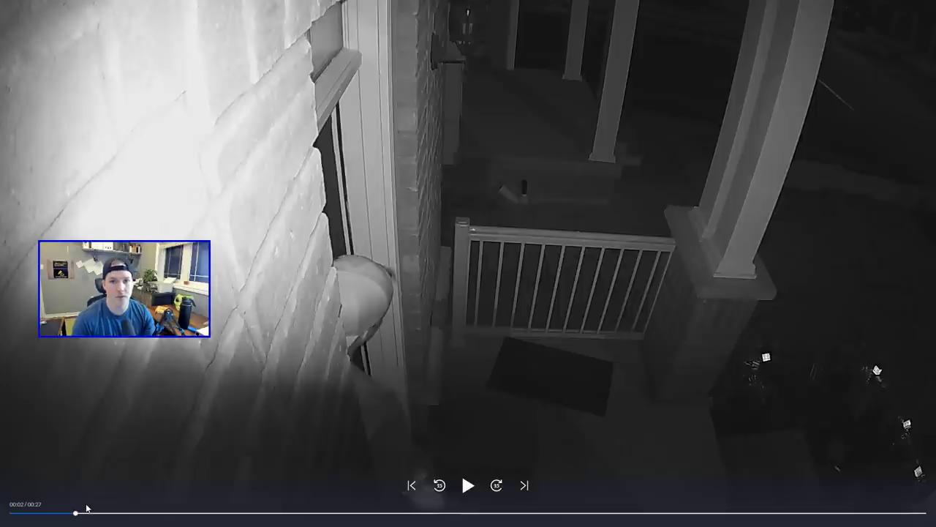
- Play and pause the night porch clip, stopping at the close-up of the approaching man
left_click(468, 485)
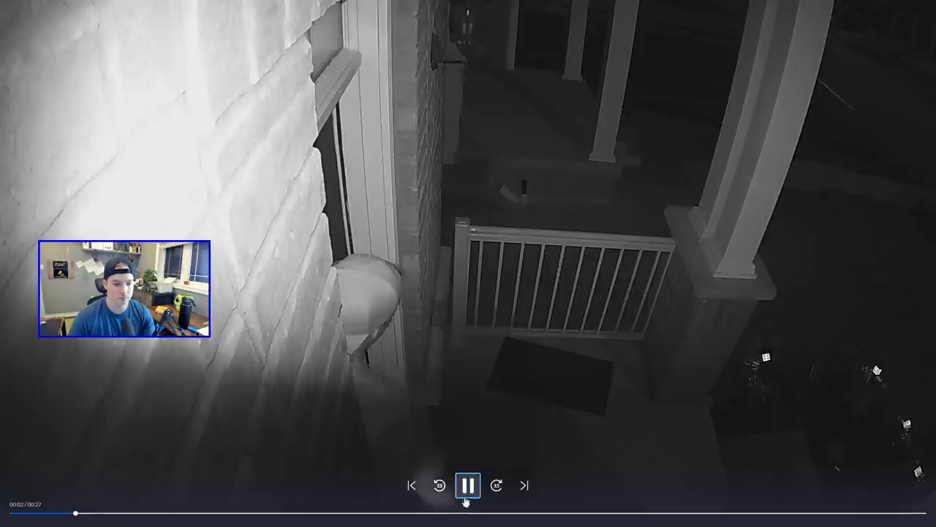
left_click(469, 486)
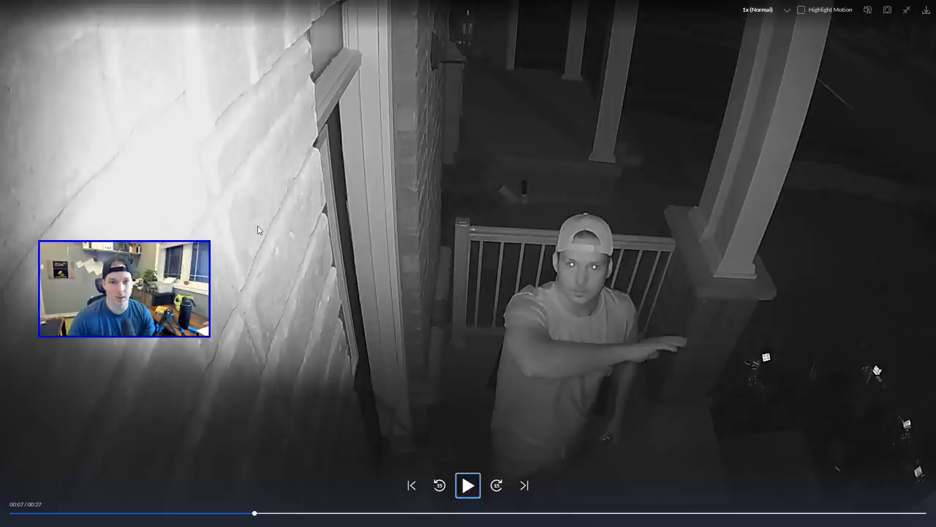
left_click(469, 486)
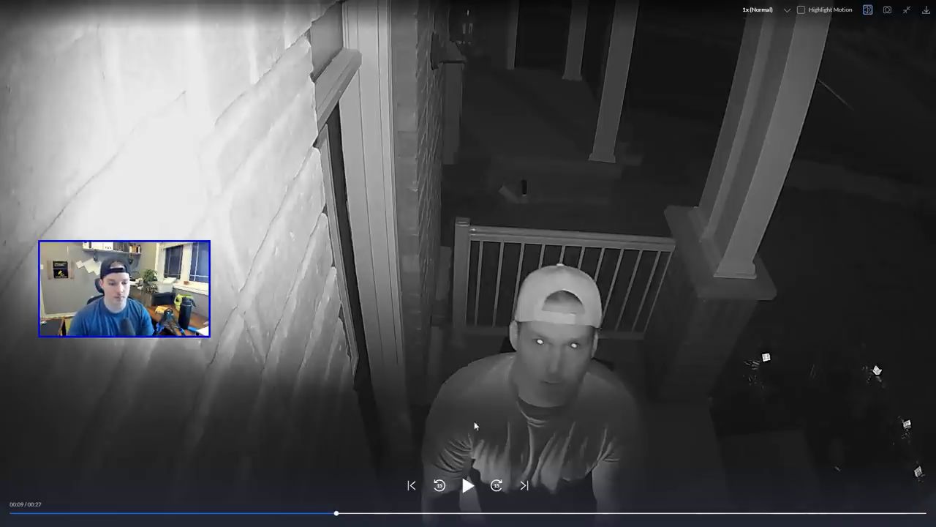
left_click(468, 485)
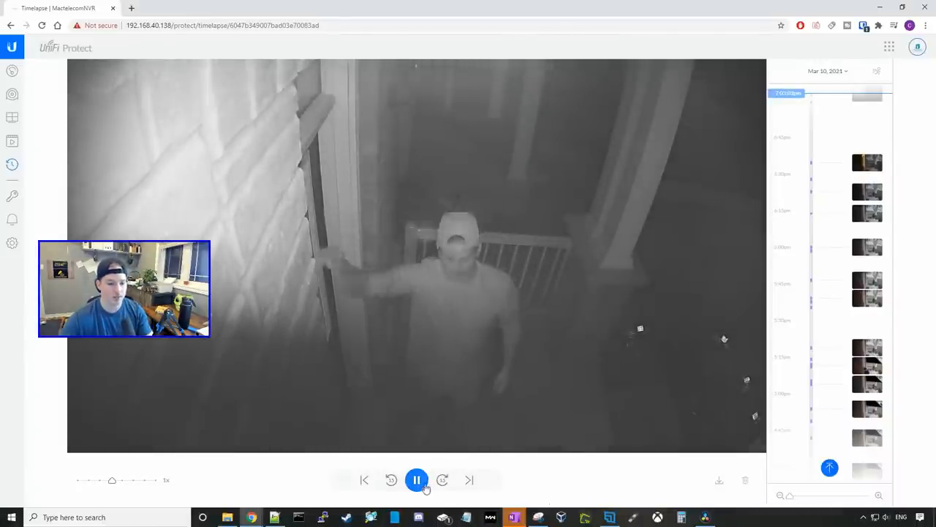
- Pause the Mar 30 front-porch night timelapse on the man stepping up to the doorway
left_click(416, 480)
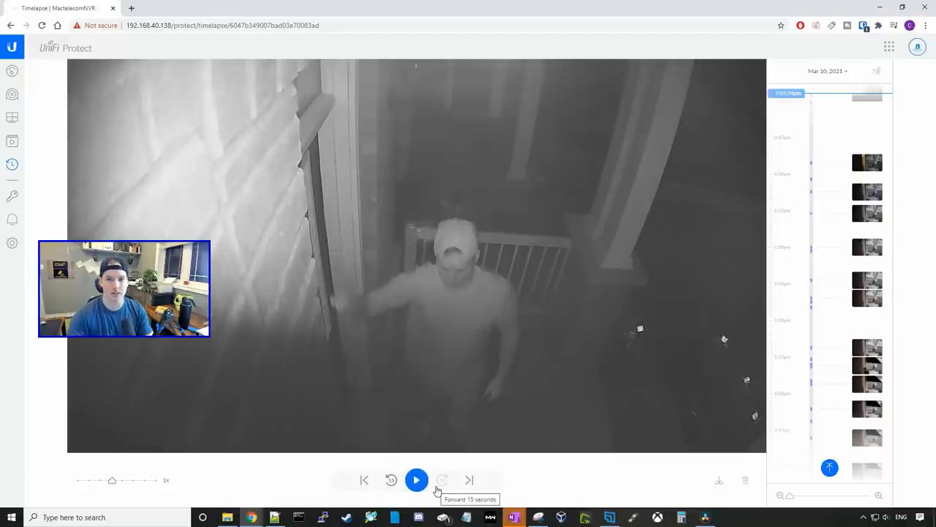